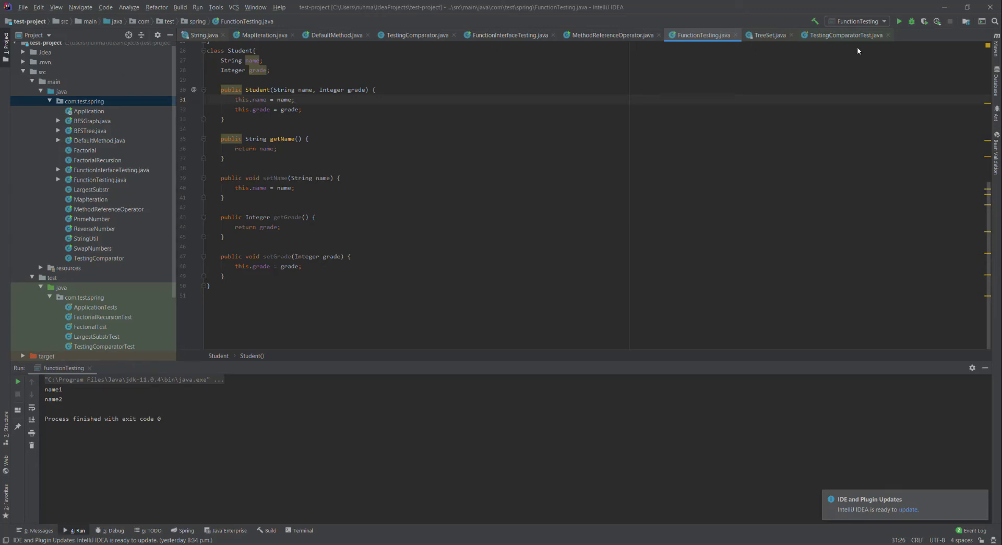
{"action": "mouse_move", "coordinate": [766, 114]}
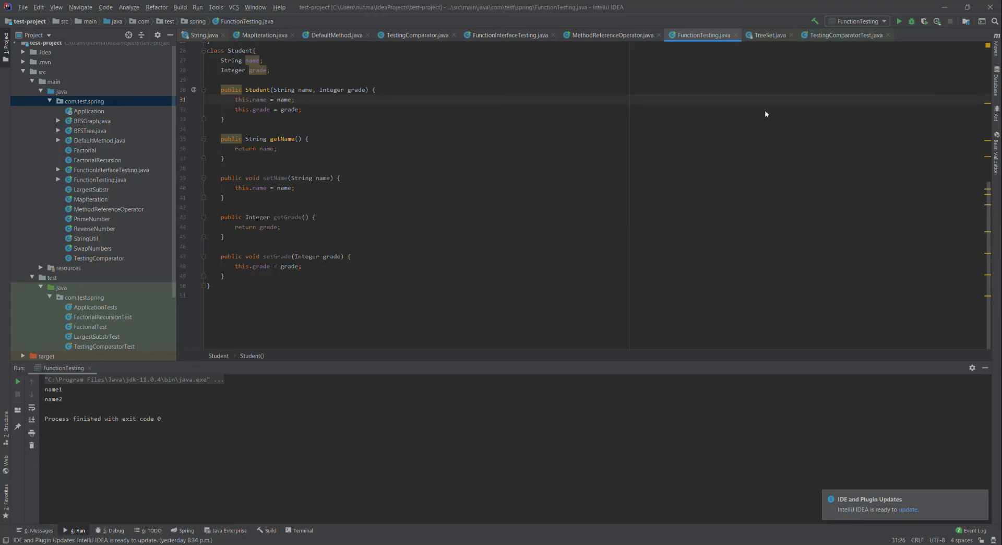
{"action": "mouse_move", "coordinate": [432, 99]}
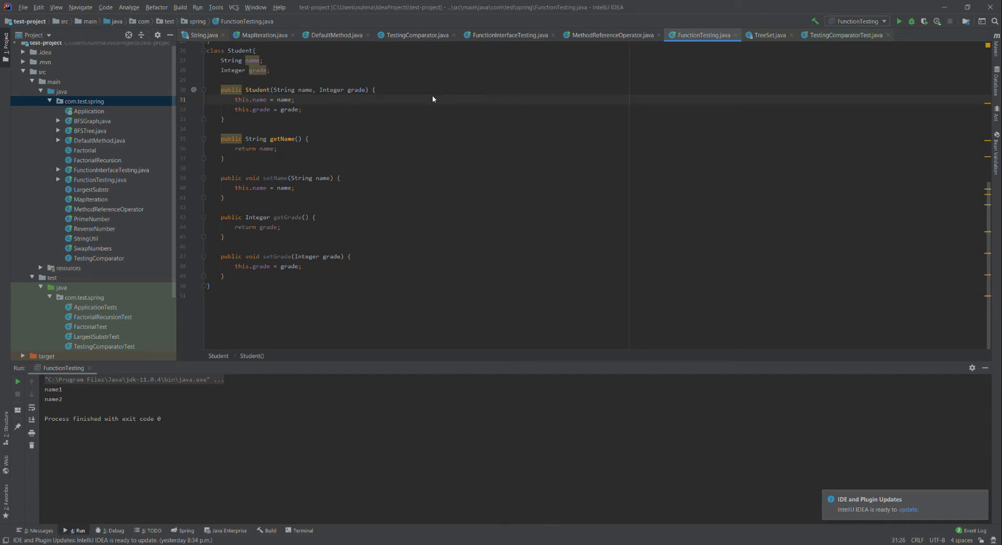
{"action": "mouse_move", "coordinate": [429, 102]}
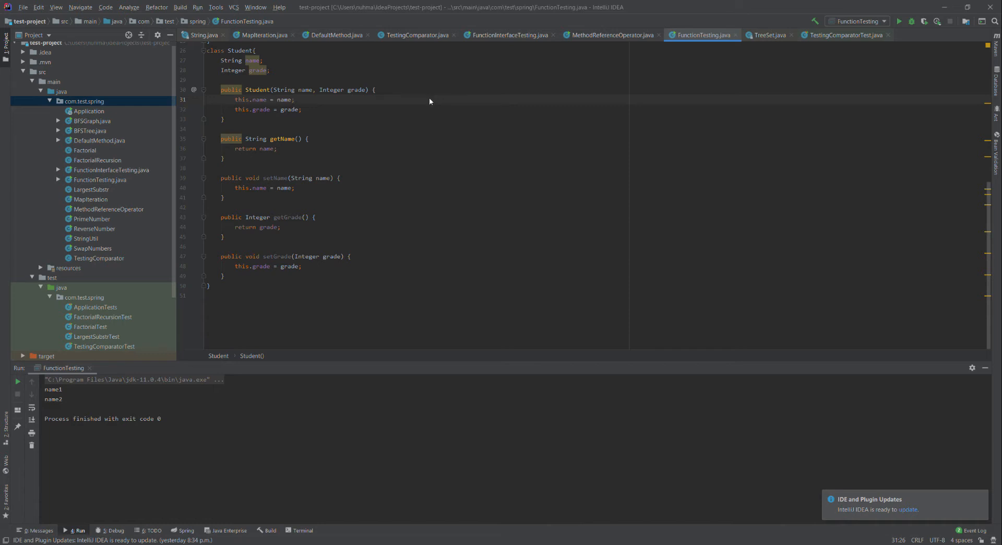
{"action": "mouse_move", "coordinate": [438, 106]}
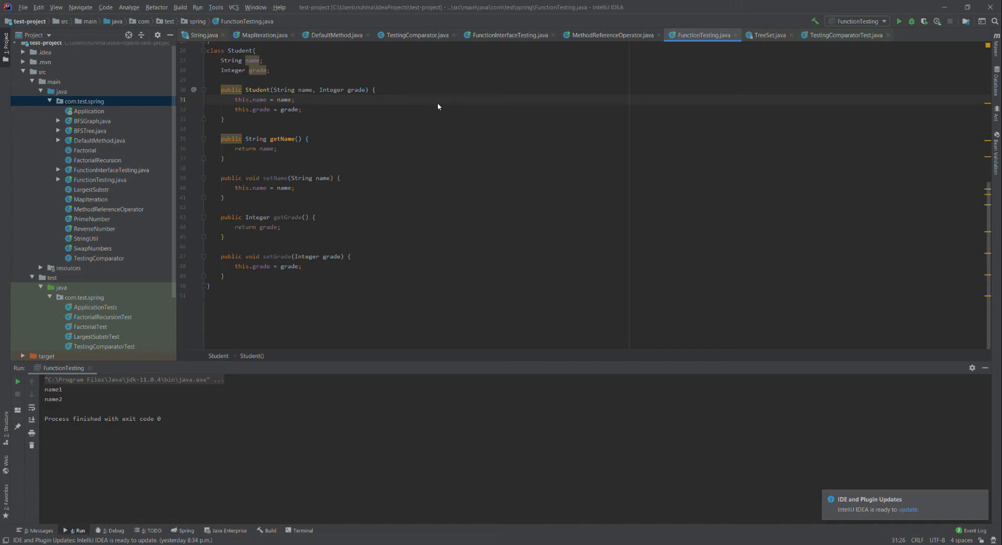
{"action": "mouse_move", "coordinate": [542, 188]}
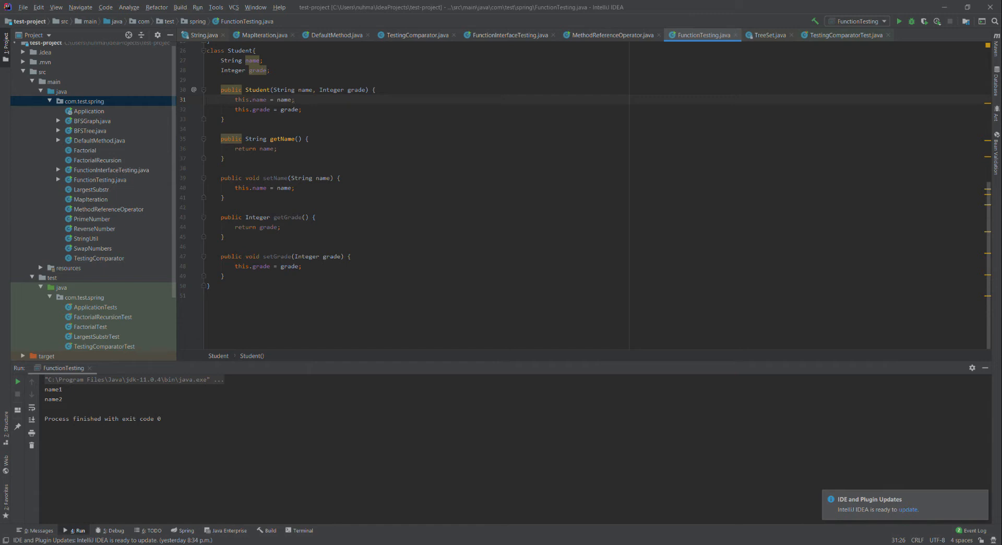
{"action": "mouse_move", "coordinate": [527, 162]}
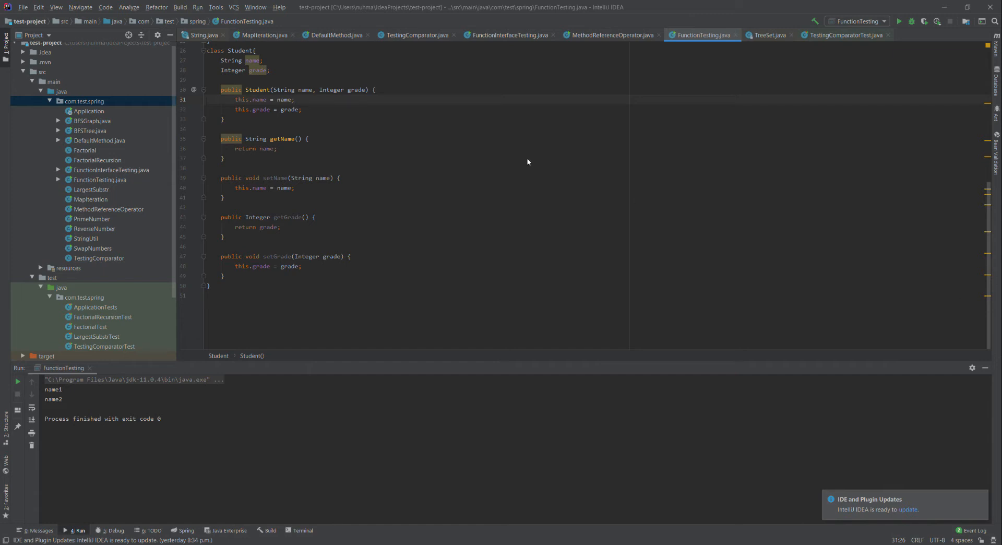
{"action": "mouse_move", "coordinate": [520, 161]}
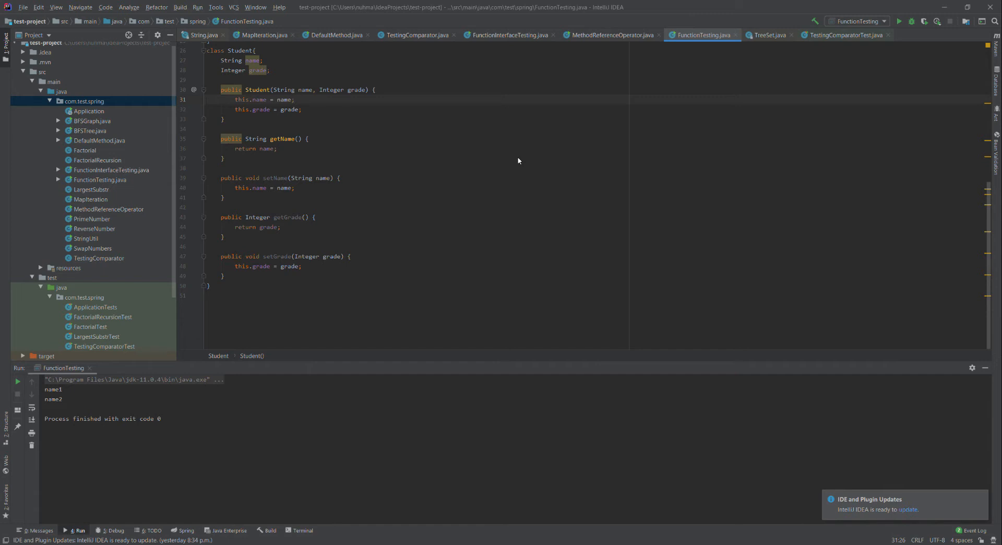
{"action": "mouse_move", "coordinate": [449, 139]}
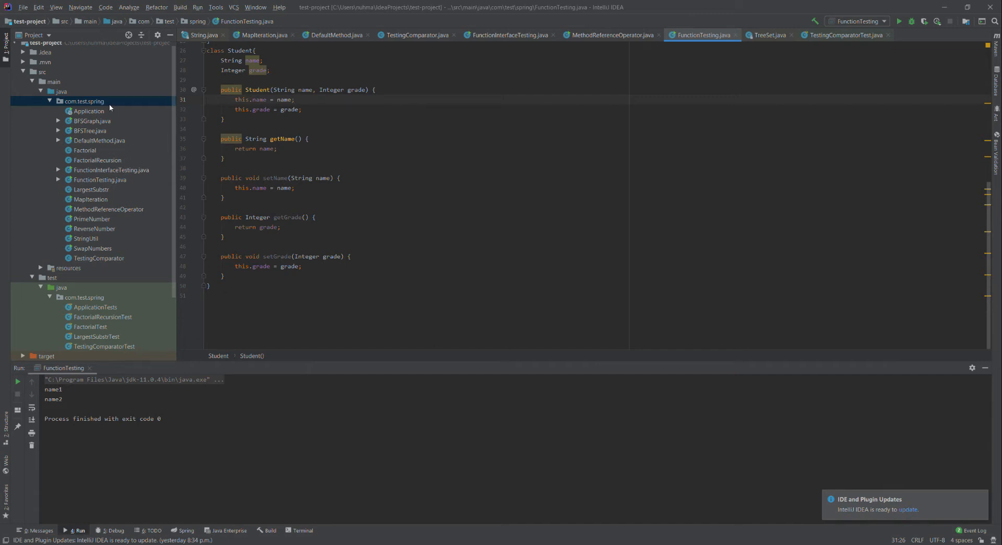
{"action": "mouse_move", "coordinate": [135, 113]}
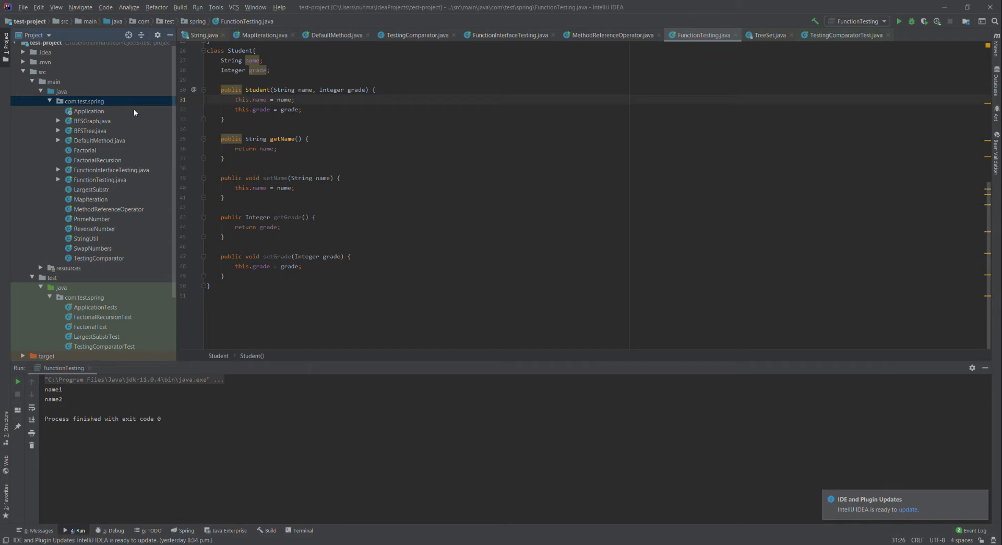
{"action": "mouse_move", "coordinate": [292, 110]}
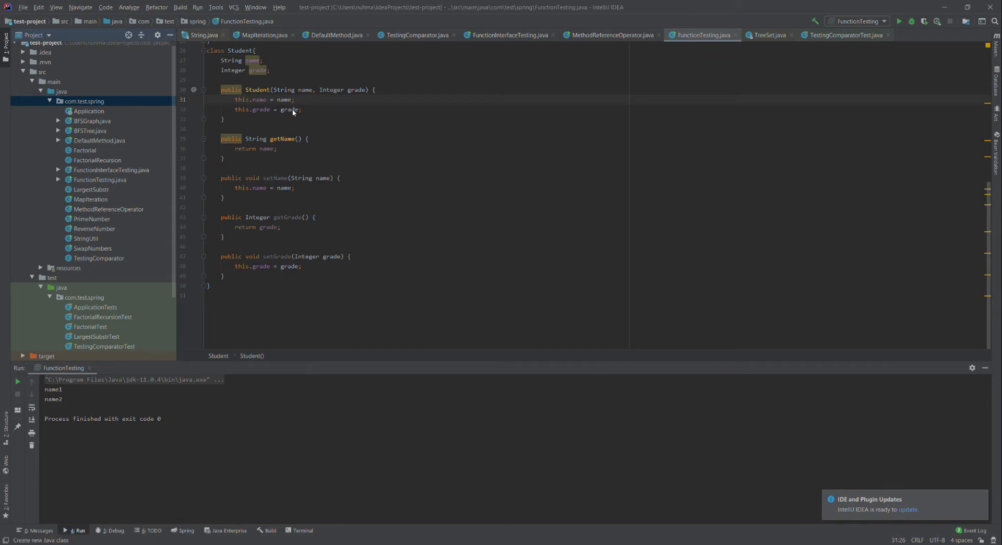
{"action": "mouse_move", "coordinate": [461, 278]}
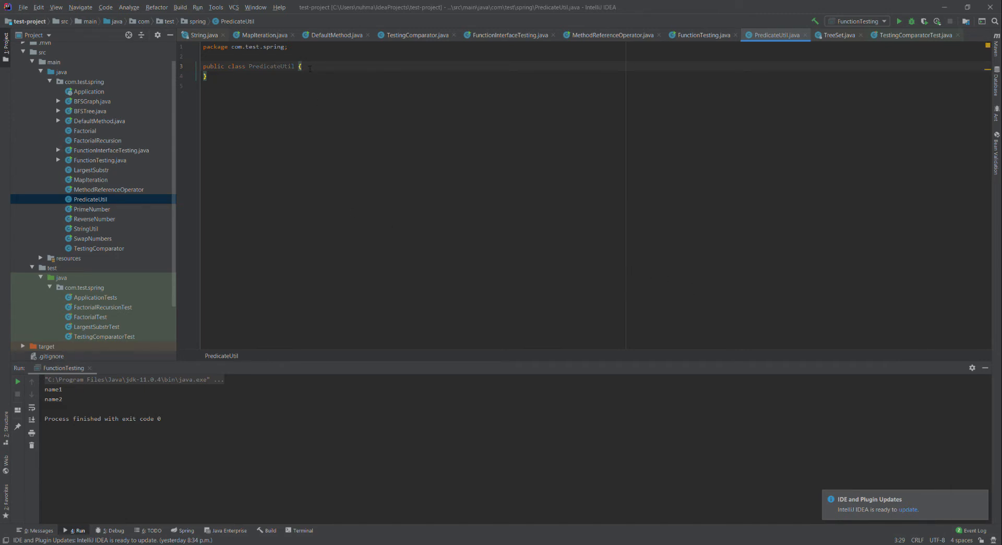
Write an empty public static void main(String[] args) method inside PredicateUtil.
{"action": "type", "text": "publ"}
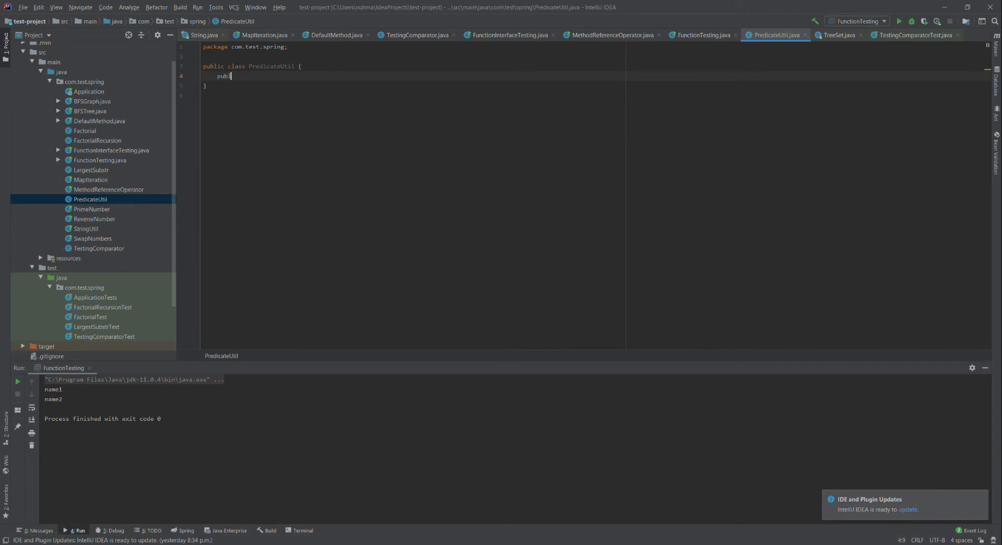
{"action": "type", "text": "lic stat"}
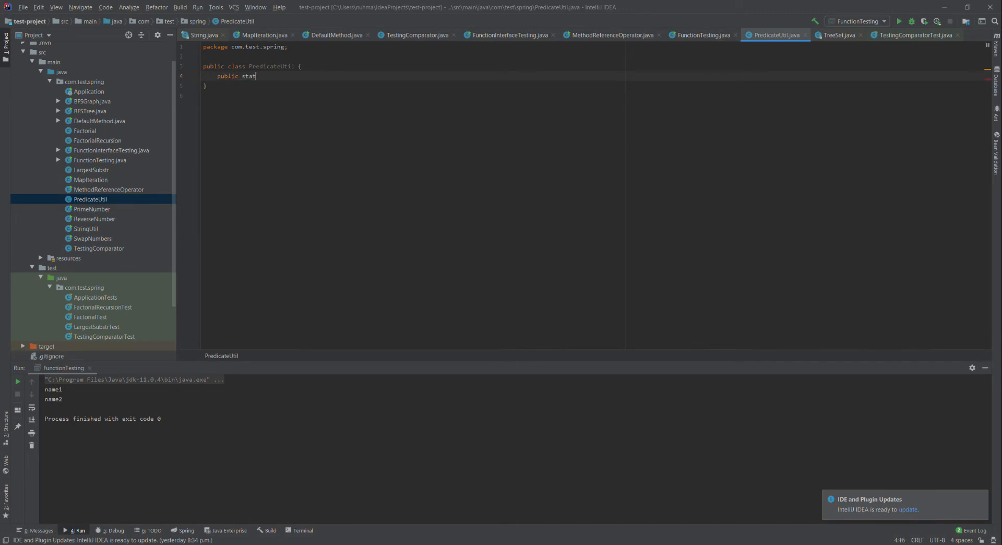
{"action": "type", "text": "ic v"}
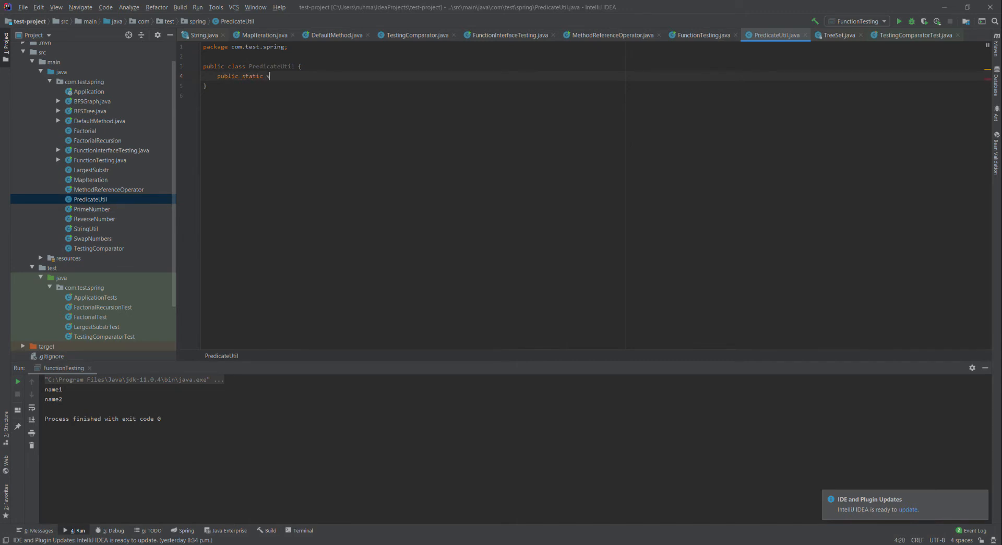
{"action": "type", "text": "oid"}
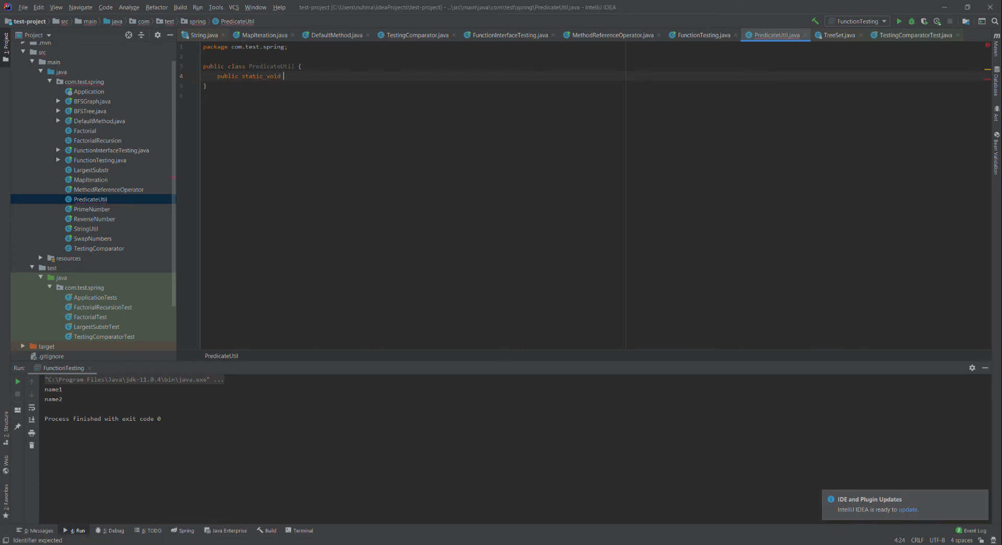
{"action": "type", "text": "main"}
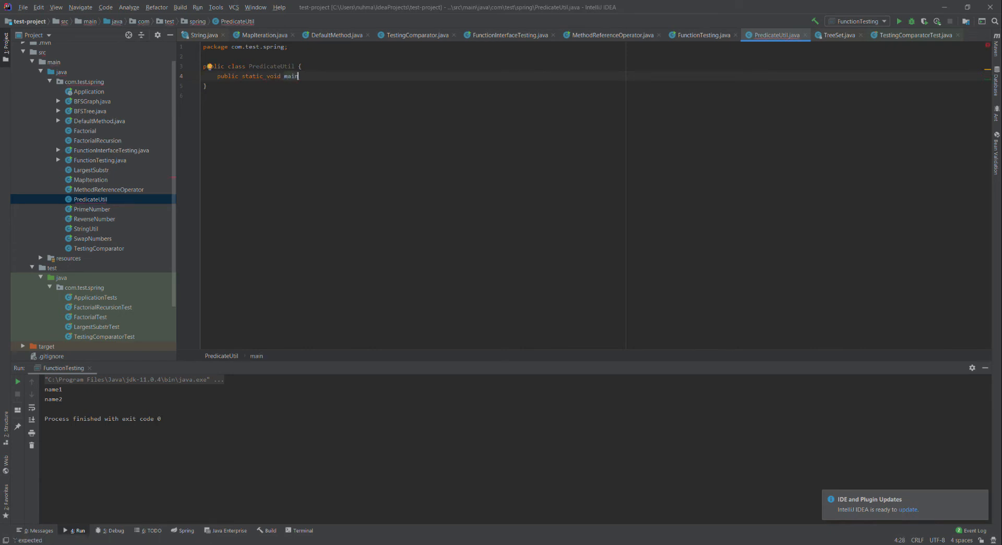
{"action": "type", "text": "()"}
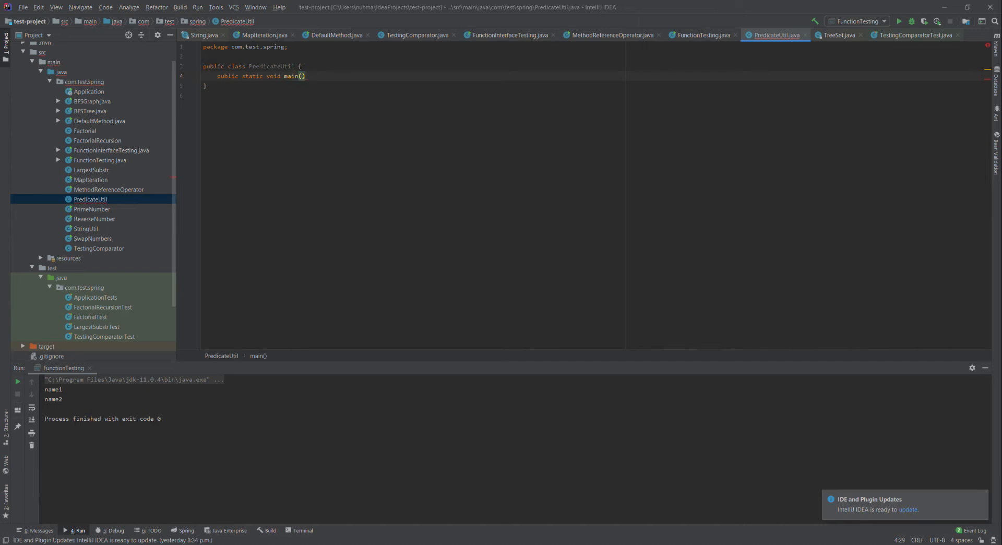
{"action": "type", "text": "String"}
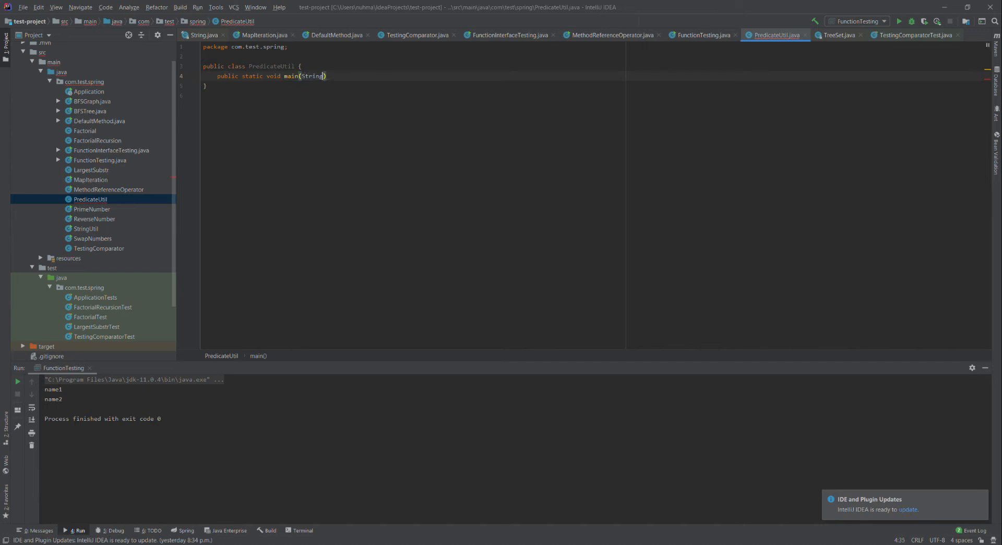
{"action": "type", "text": "[] a"}
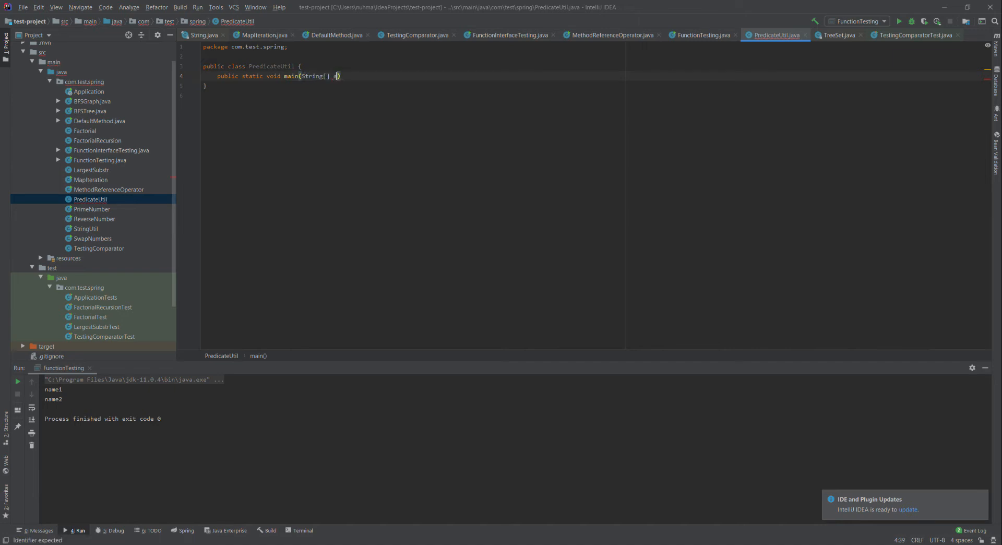
{"action": "type", "text": "args"}
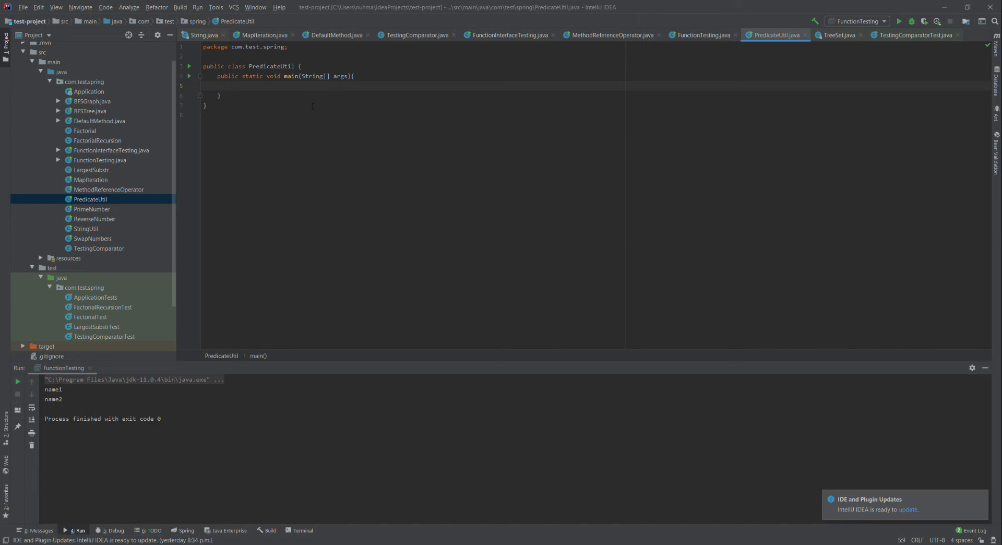
Declare Predicate<Integer> positiveNumber = i -> i>0; in main.
{"action": "type", "text": "Predicate"}
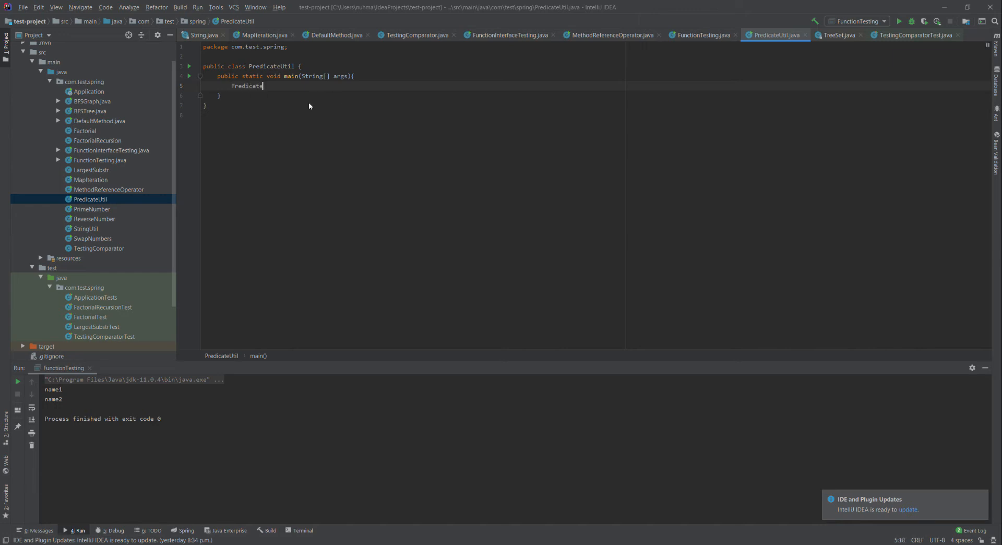
{"action": "type", "text": "<>"}
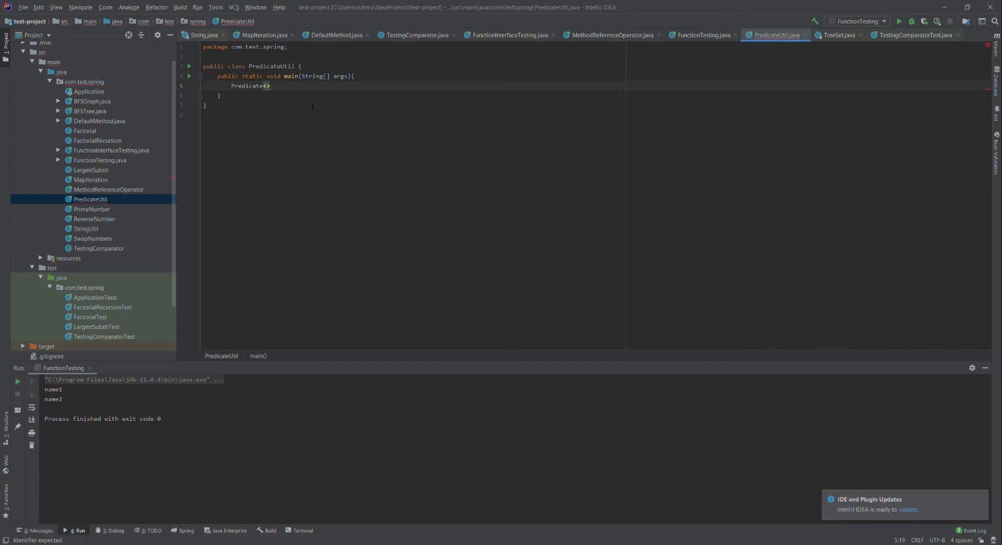
{"action": "type", "text": "Integer"}
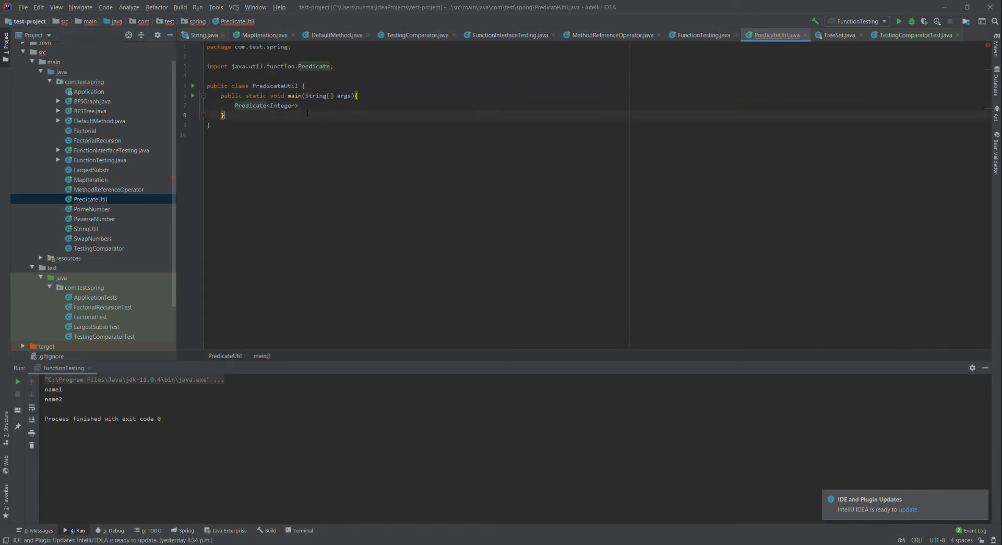
{"action": "type", "text": "p"}
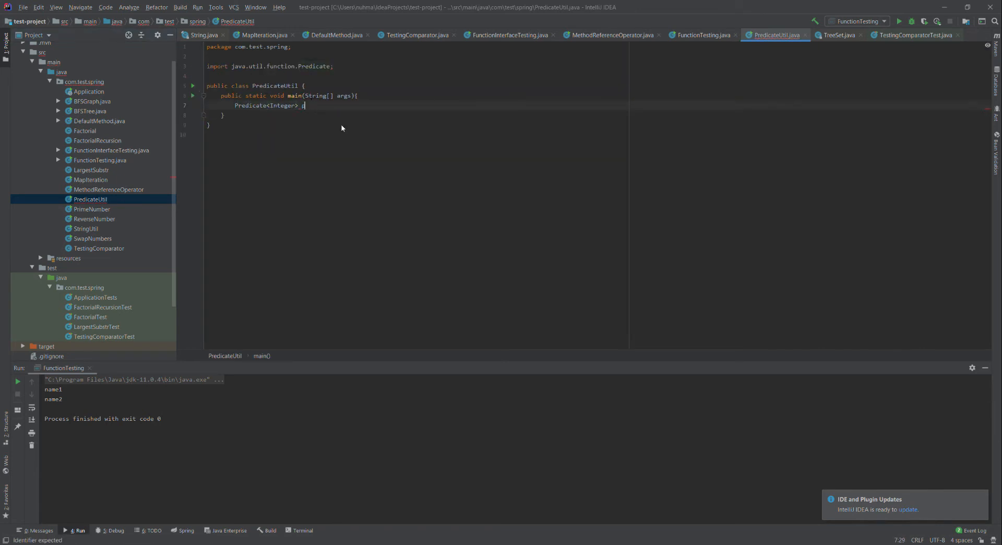
{"action": "type", "text": "positiveNumbers"}
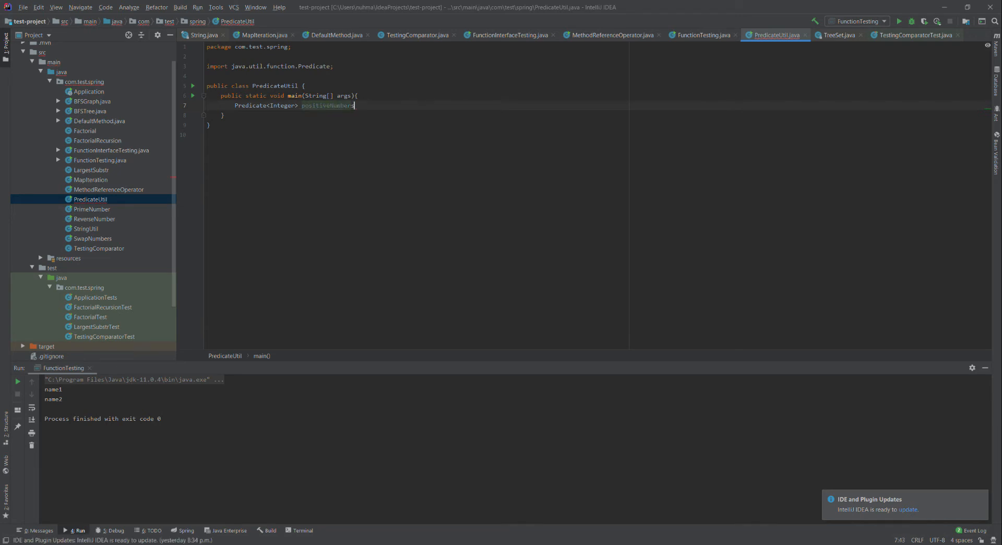
{"action": "type", "text": "="}
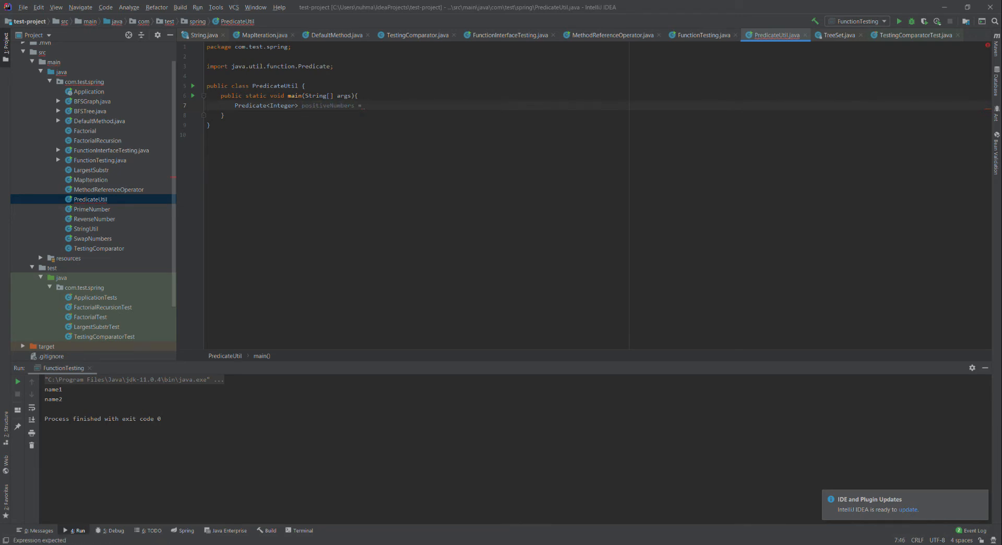
{"action": "double_click", "coordinate": [327, 105]}
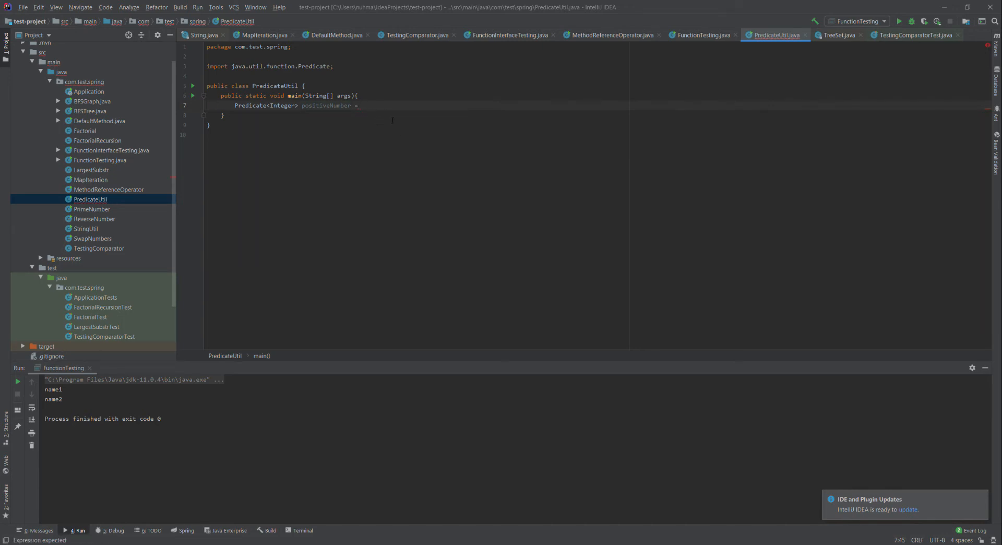
{"action": "type", "text": "i"}
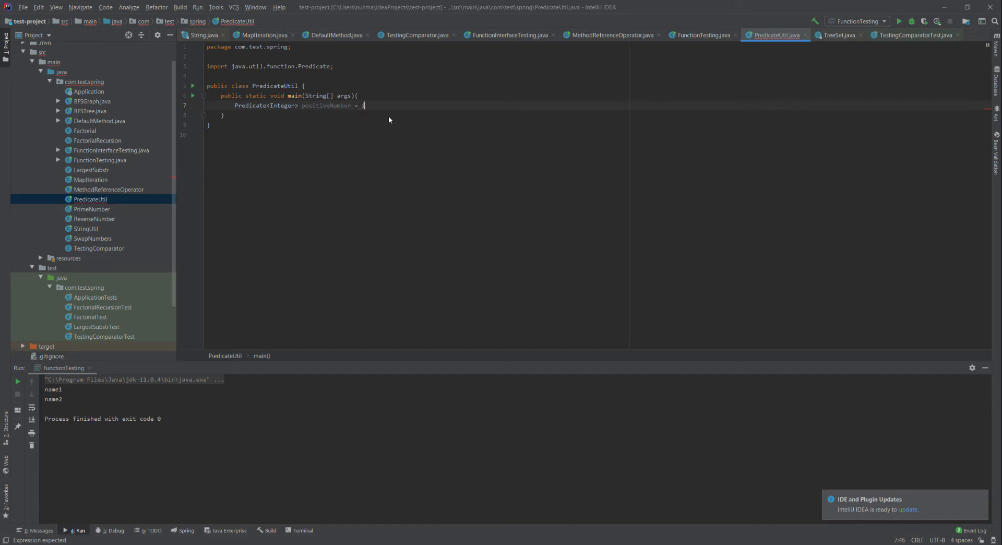
{"action": "type", "text": "i ->"}
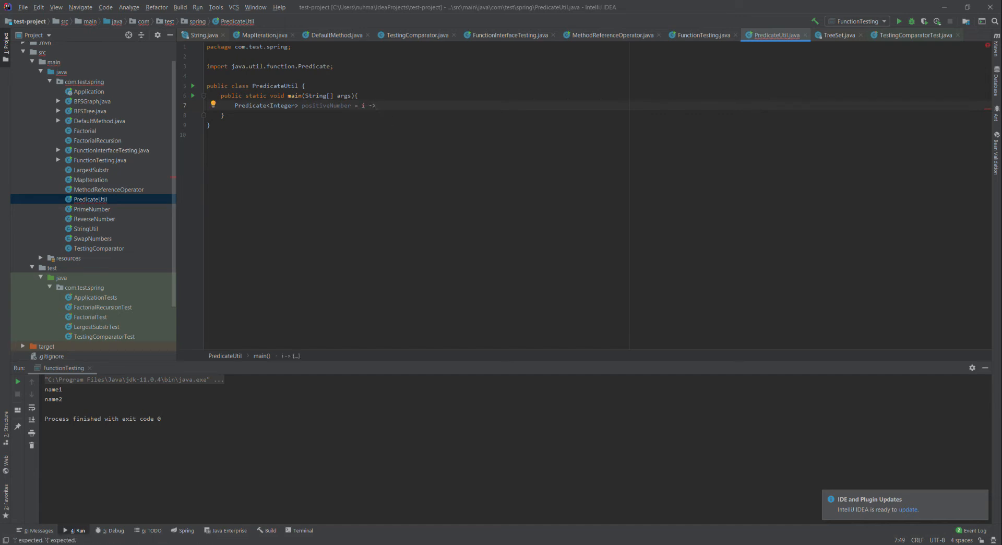
{"action": "type", "text": "i"}
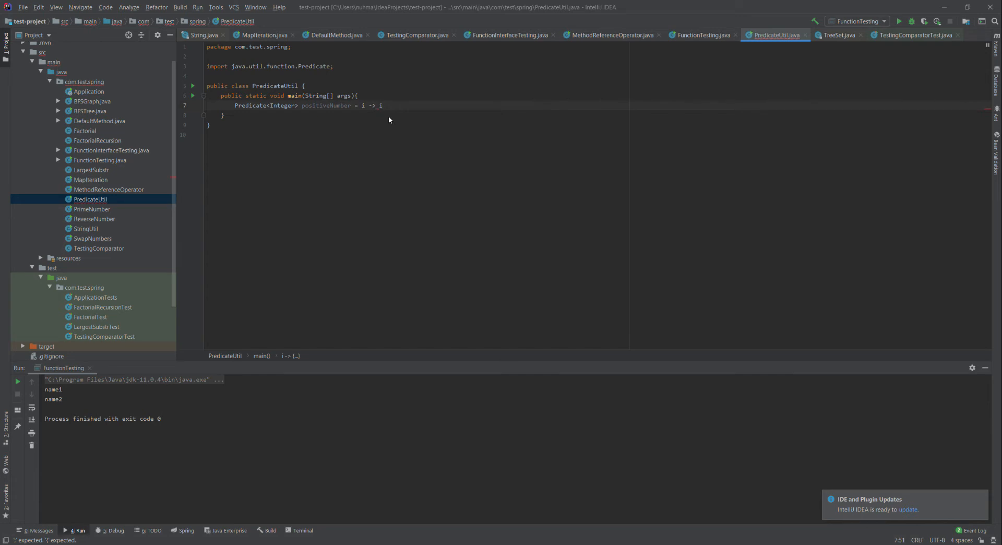
{"action": "type", "text": "i"}
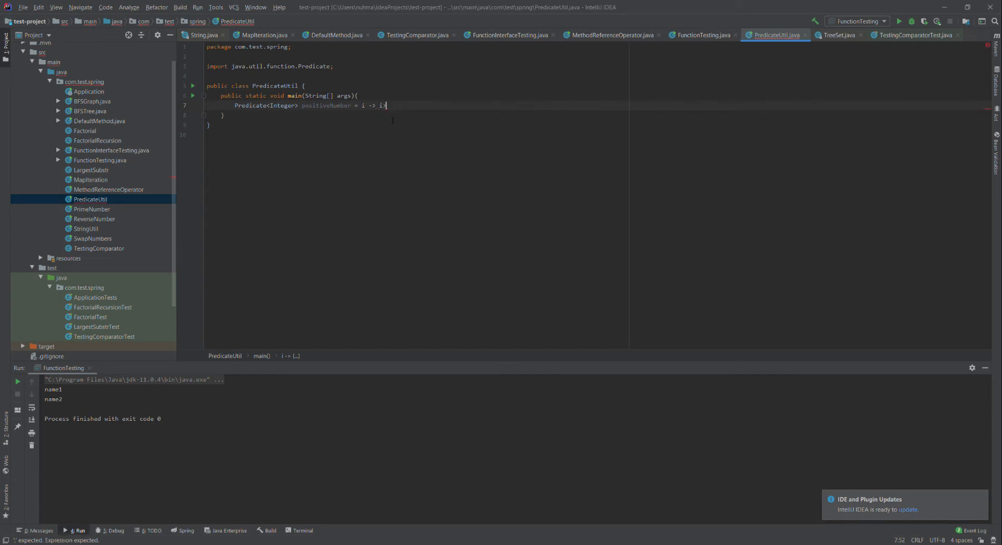
{"action": "type", "text": ">"}
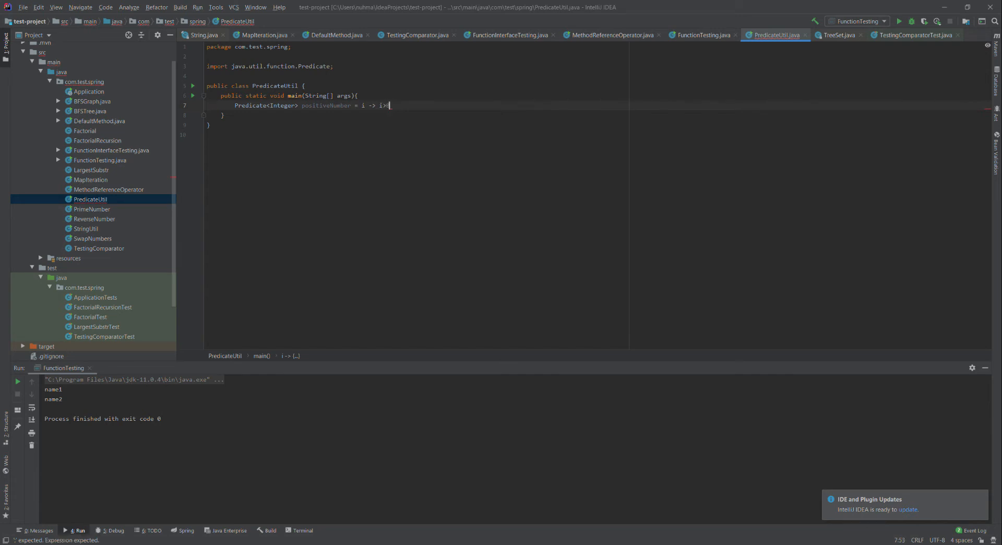
{"action": "type", "text": ">0;"}
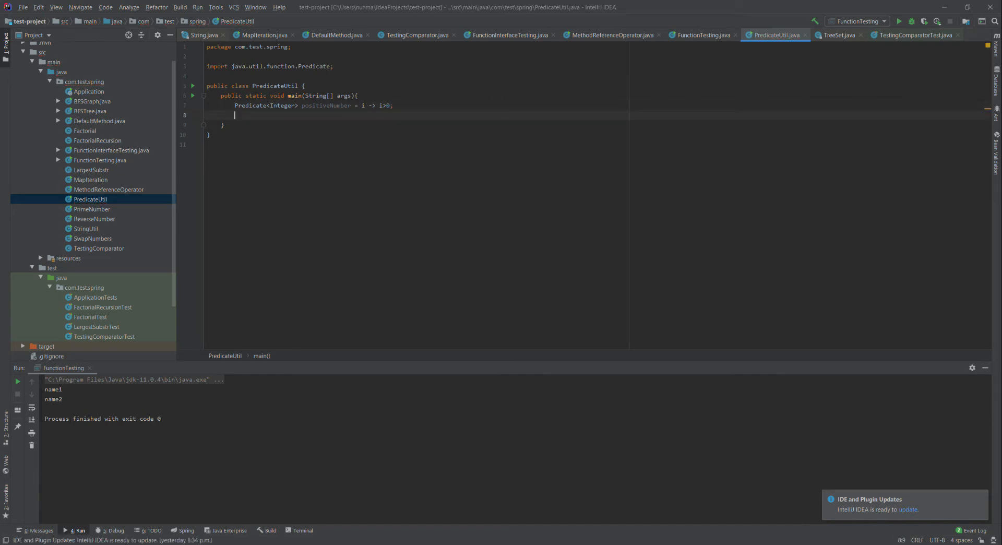
Begin a List<Integer> numbers = Arrays.asList() declaration, importing List and Arrays.
{"action": "key", "text": "enter"}
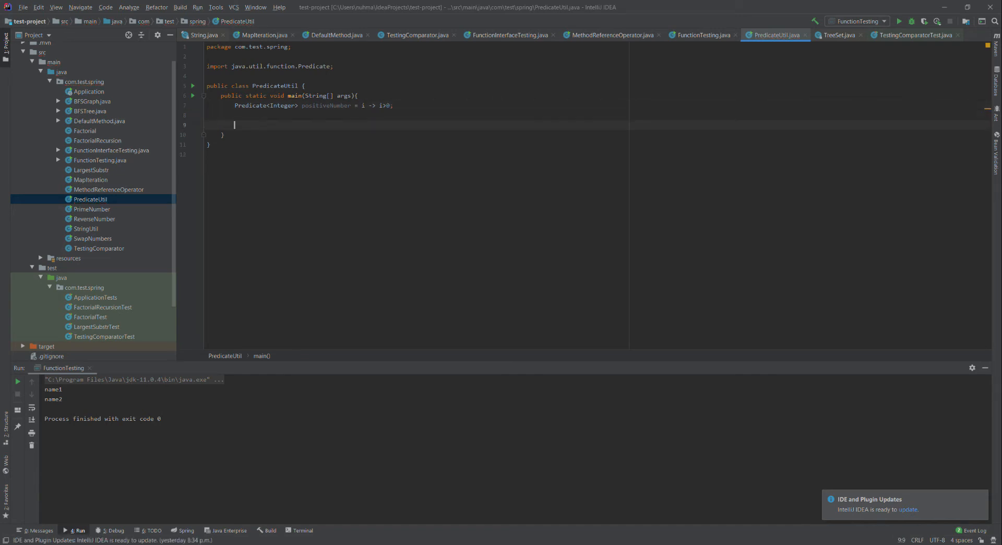
{"action": "type", "text": "List<>"}
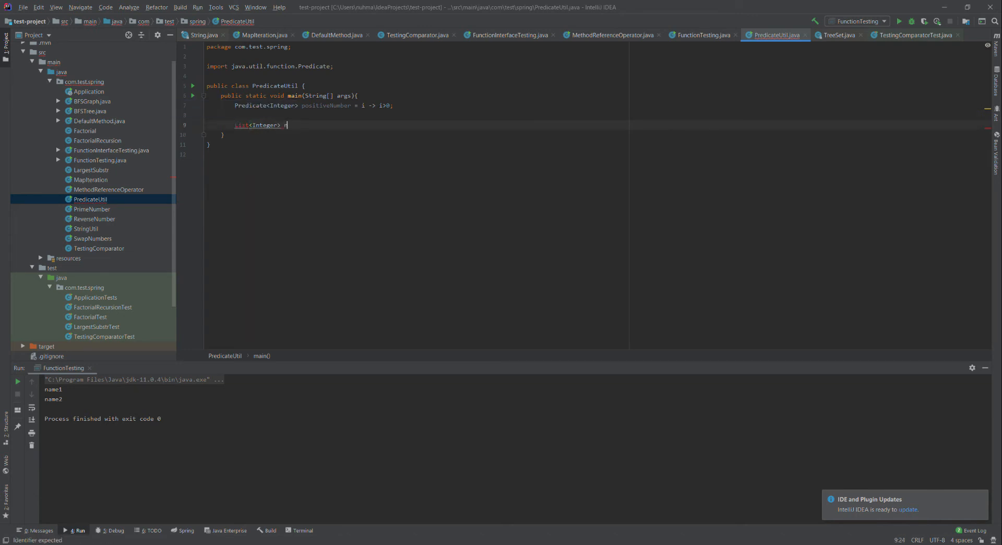
{"action": "type", "text": "umbers ="}
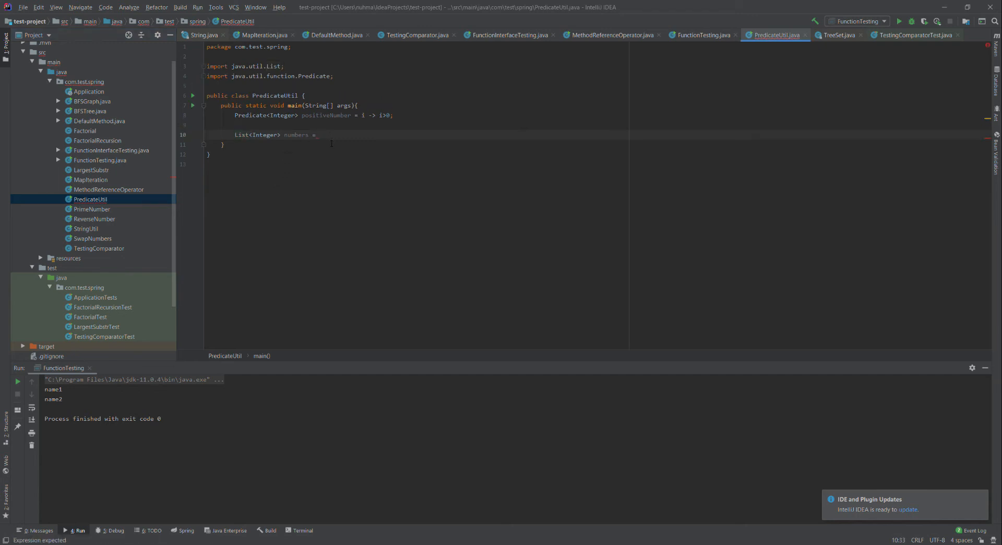
{"action": "type", "text": "Arrays"}
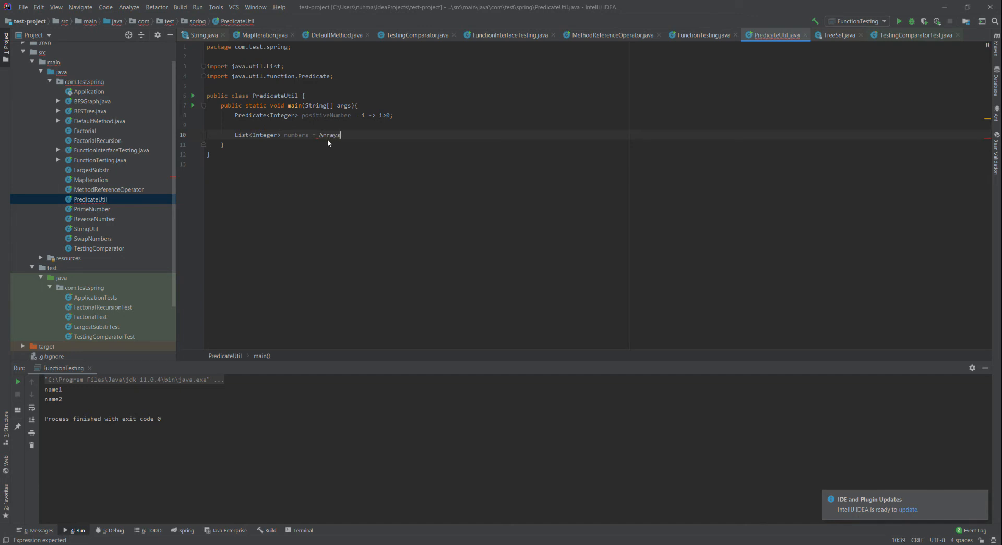
{"action": "type", "text": ".as"}
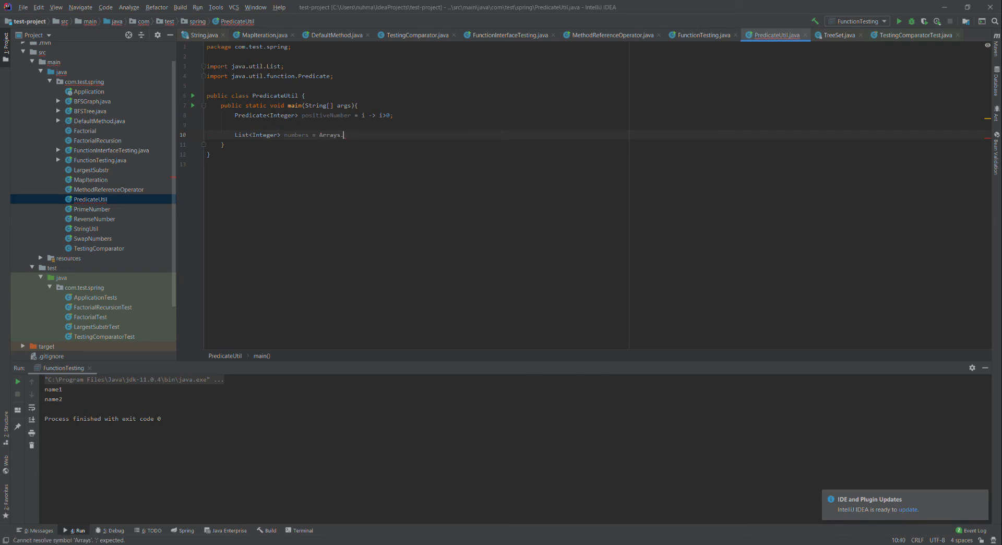
{"action": "type", "text": "asList()"}
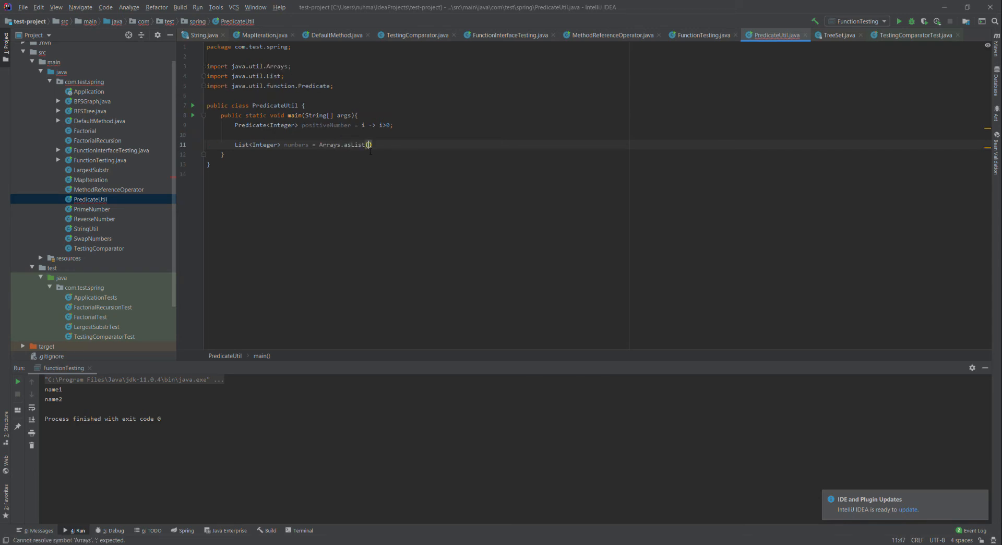
{"action": "type", "text": "new"}
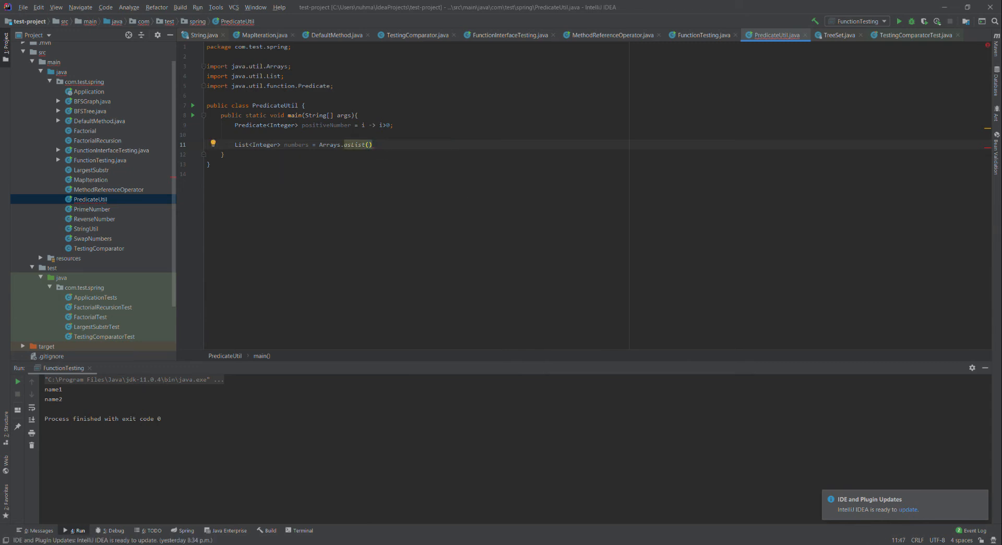
Fill the numbers list with 4, 5, 6, 8, 0 and -10 and start a new line below.
{"action": "type", "text": "4,5,6,8"}
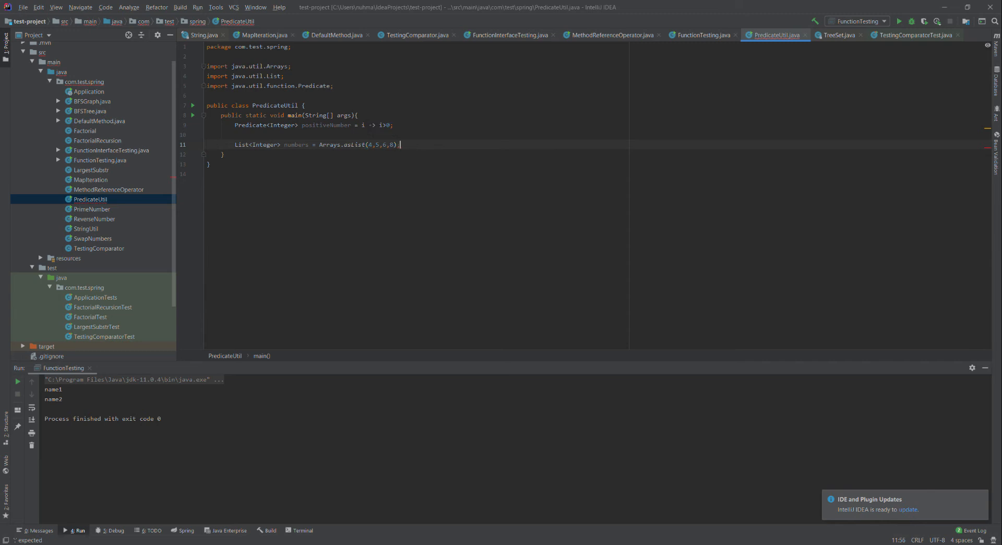
{"action": "type", "text": ";"}
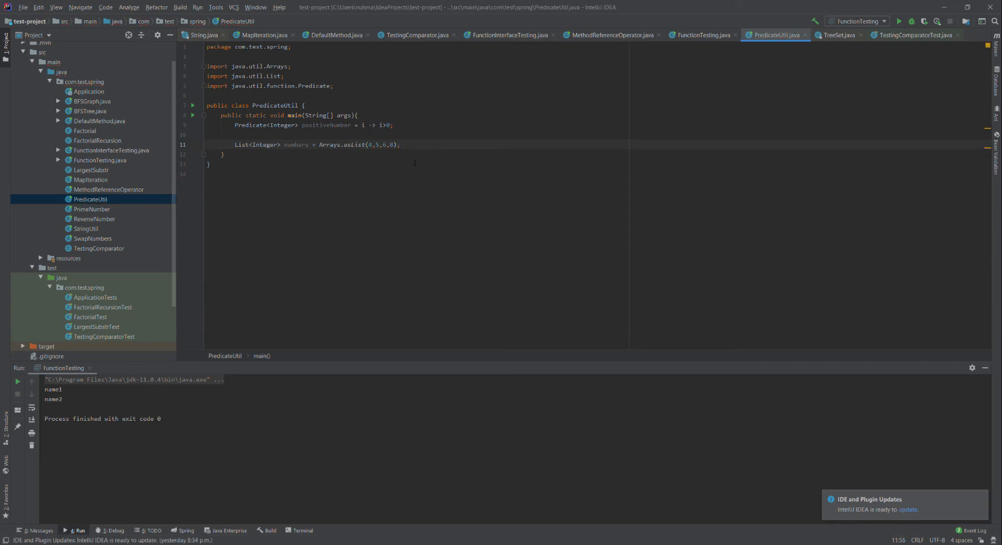
{"action": "type", "text": ","}
{"action": "key", "text": "Enter"}
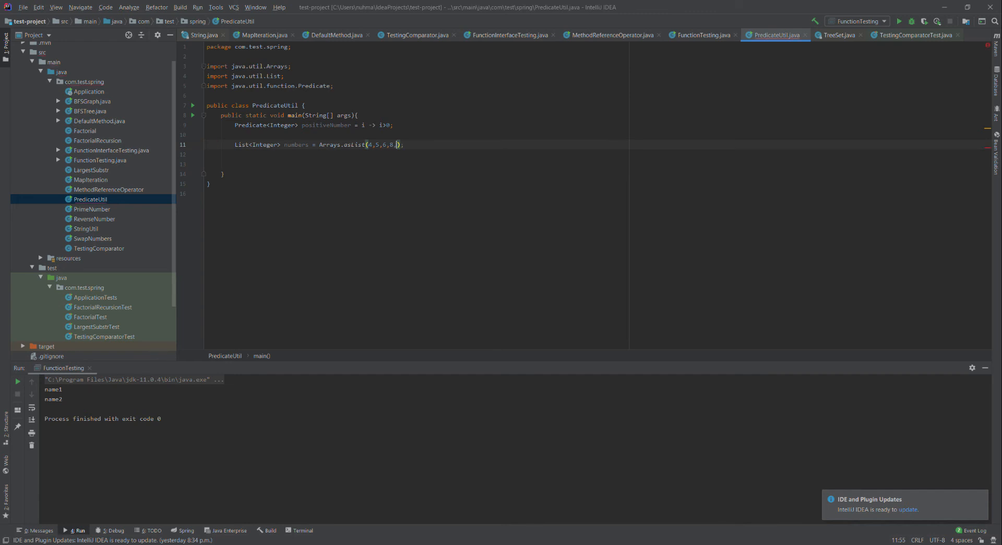
{"action": "type", "text": "0,"}
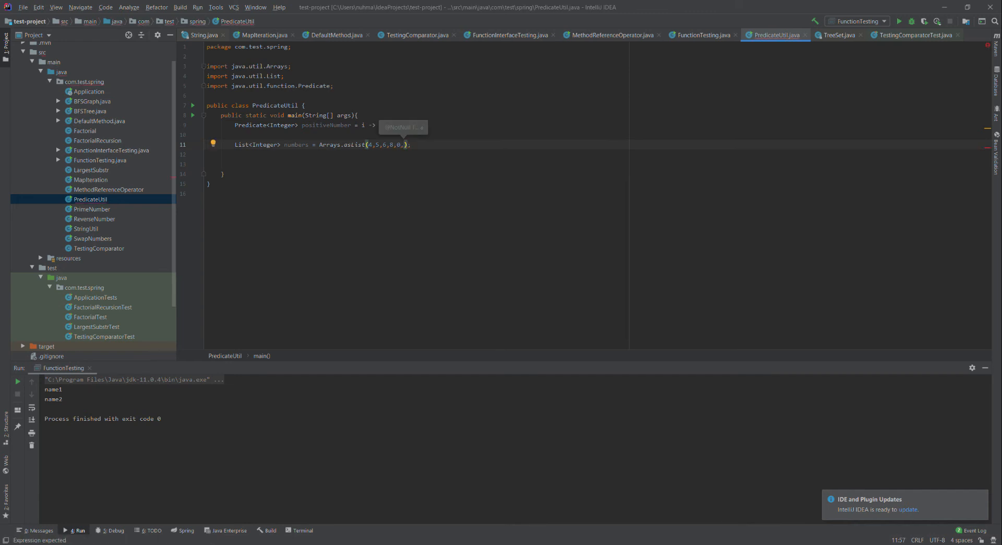
{"action": "type", "text": "-10"}
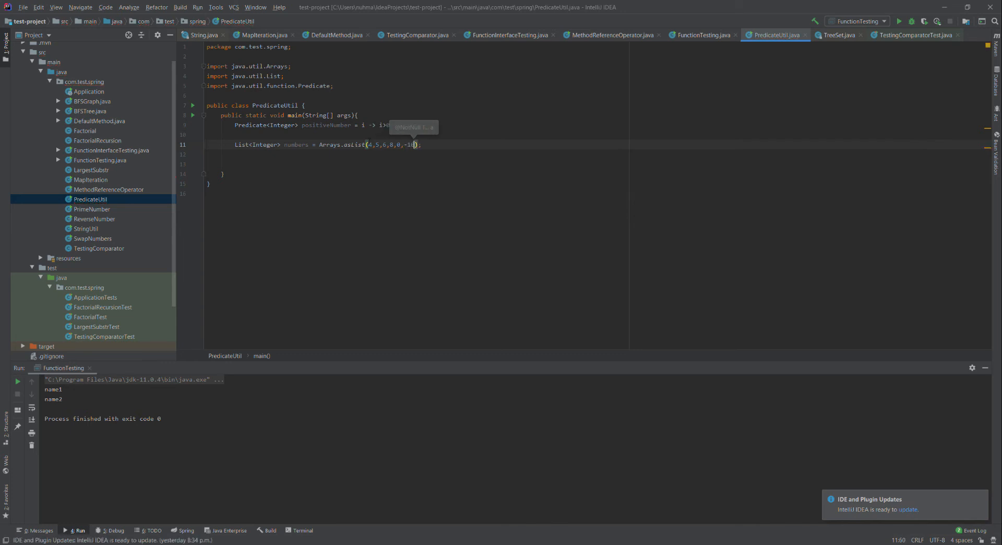
{"action": "key", "text": "enter"}
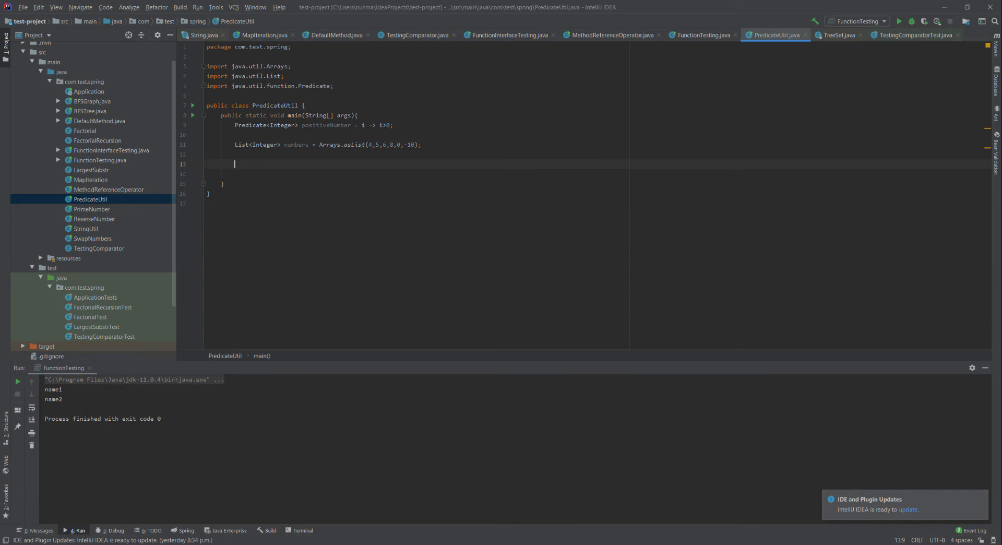
Write numbers.stream().filter(i->positiveNumber.test(i)) as a new statement.
{"action": "double_click", "coordinate": [296, 144]}
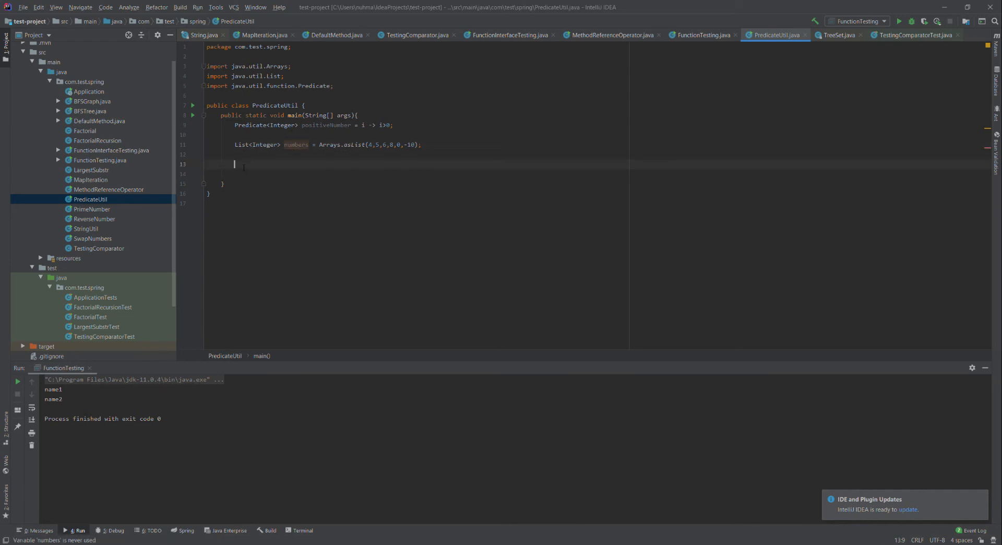
{"action": "type", "text": "numbers.st"}
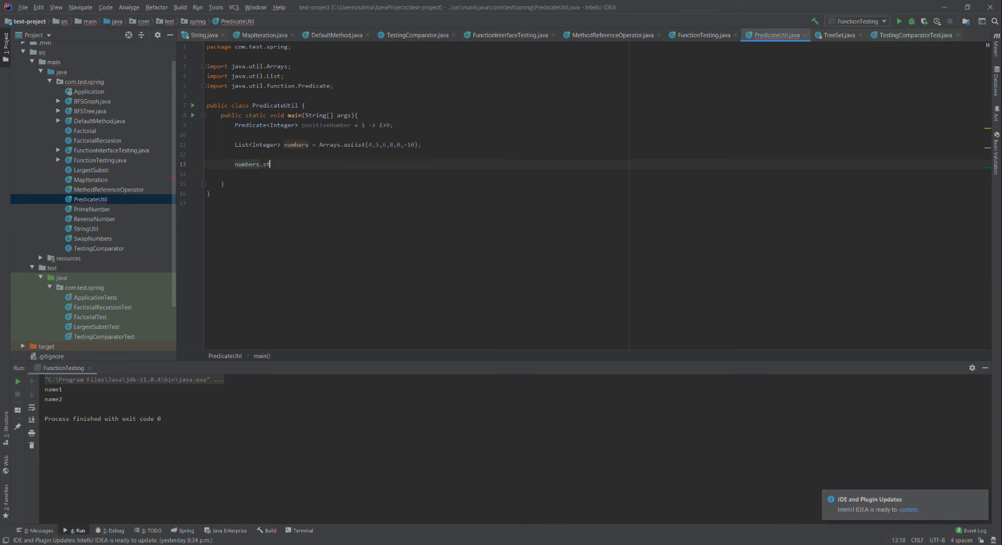
{"action": "type", "text": "ream()"}
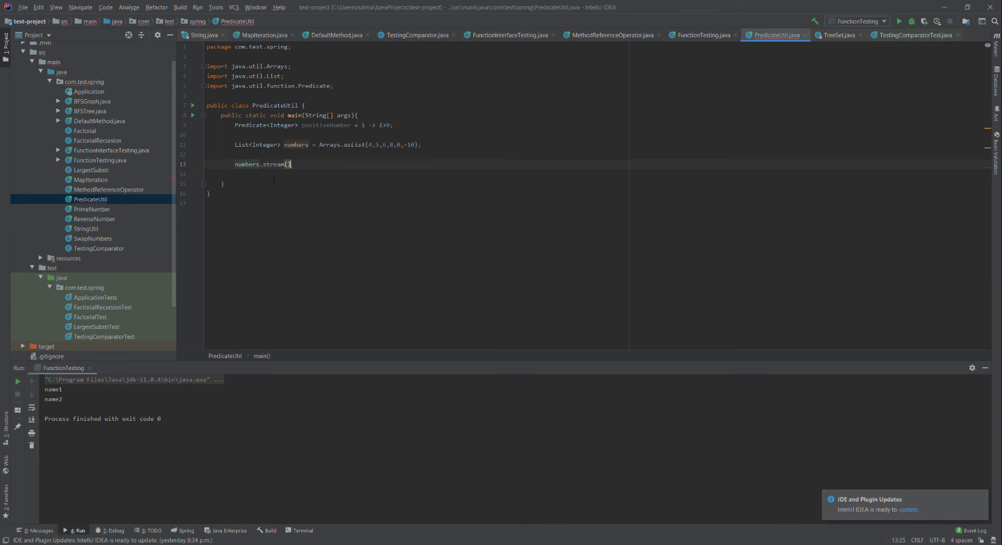
{"action": "type", "text": ".forEach();"}
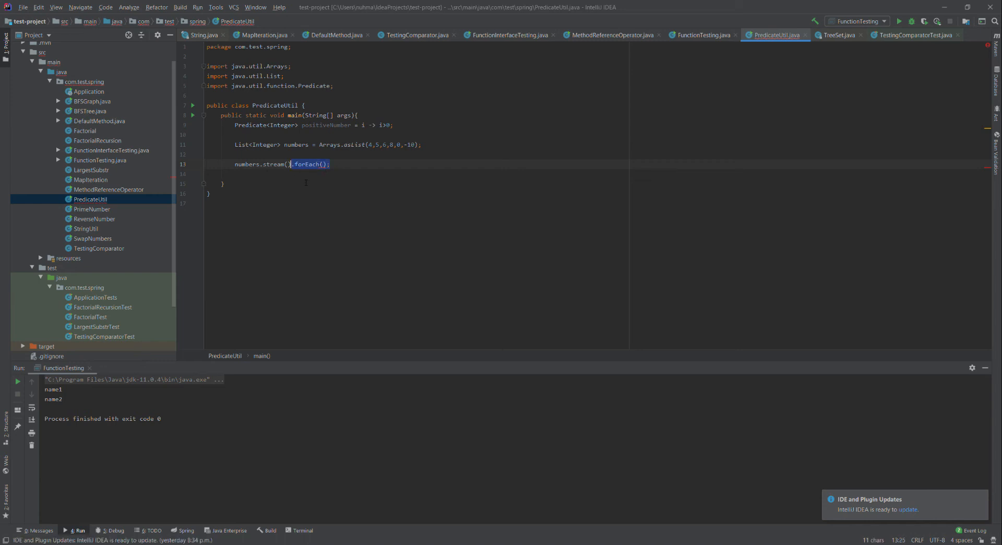
{"action": "type", "text": "filte"}
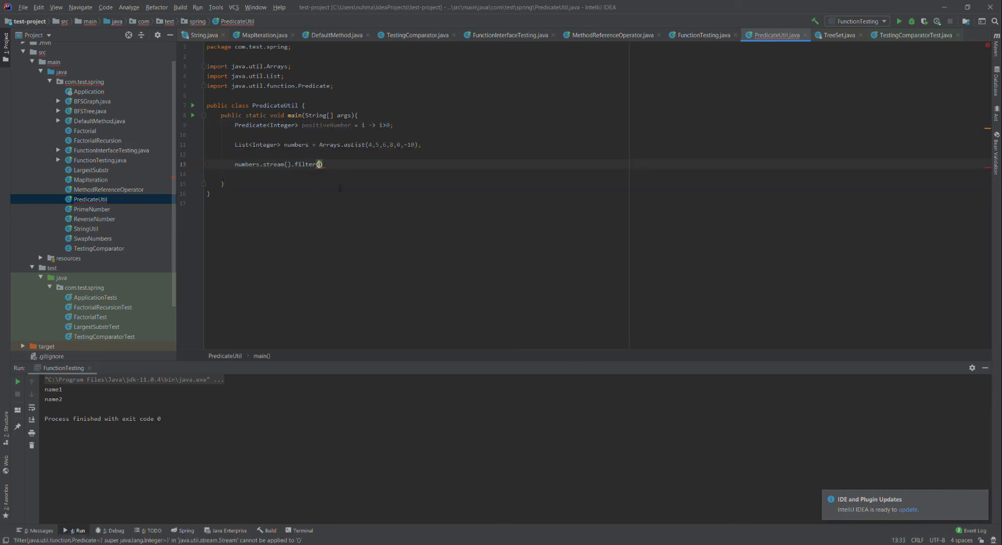
{"action": "type", "text": "positiveNumber"}
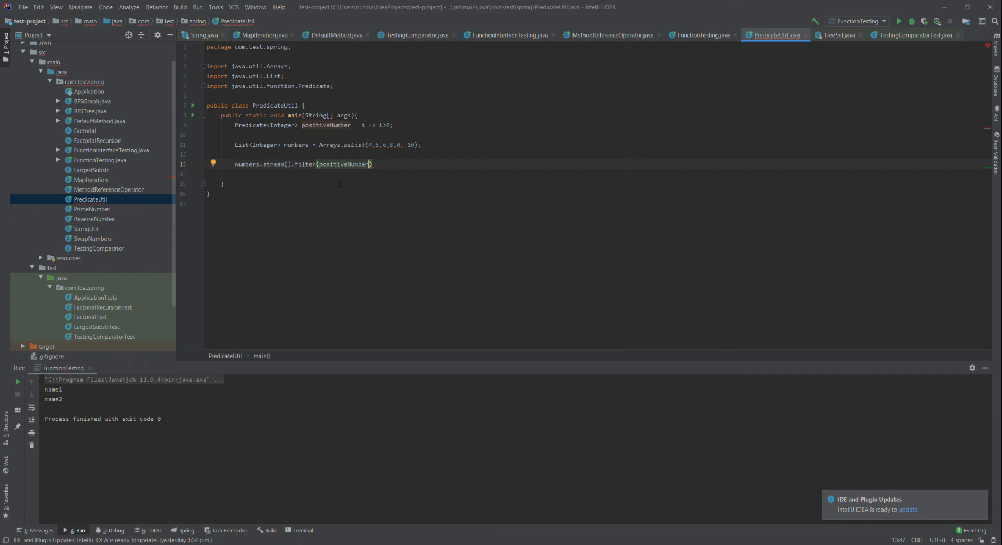
{"action": "type", "text": "."}
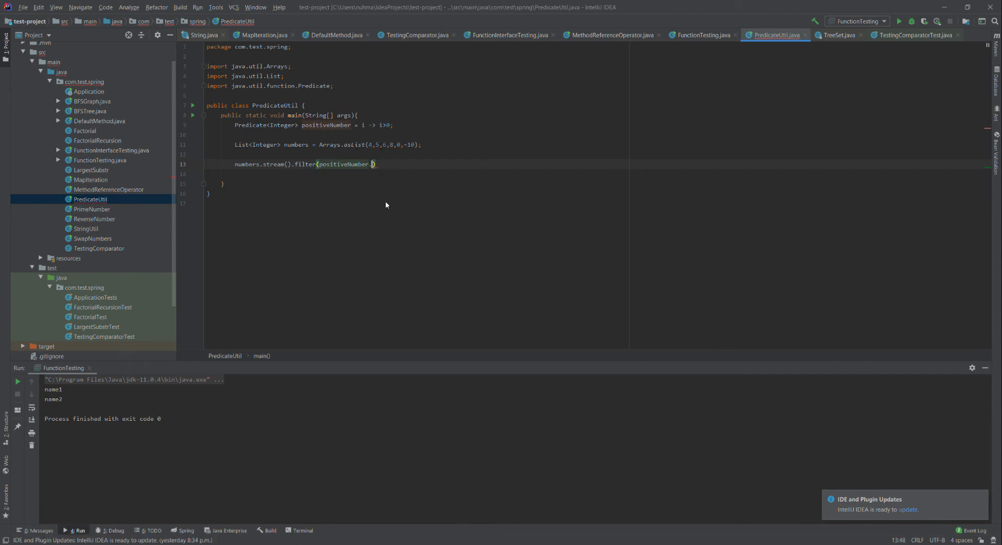
{"action": "type", "text": "test()"}
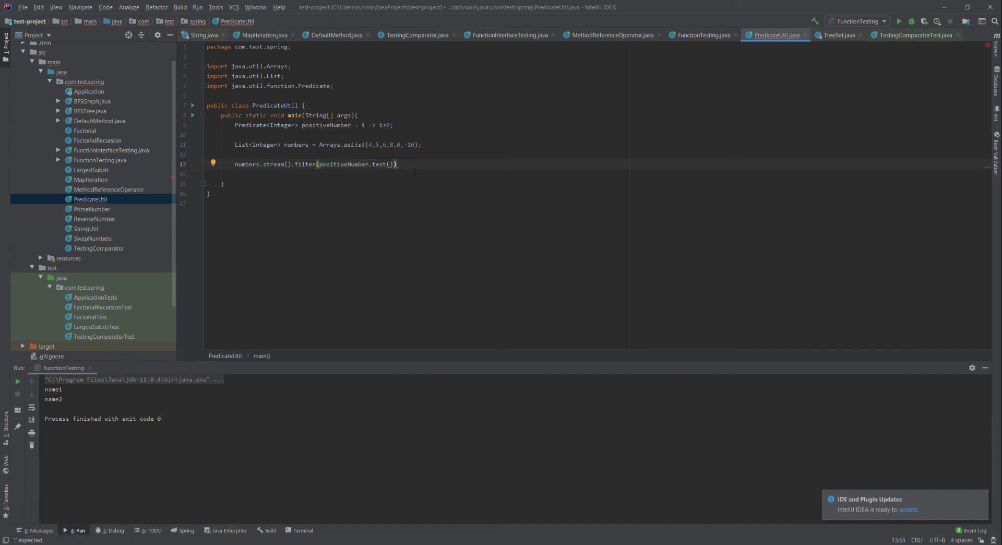
{"action": "type", "text": ".filter("}
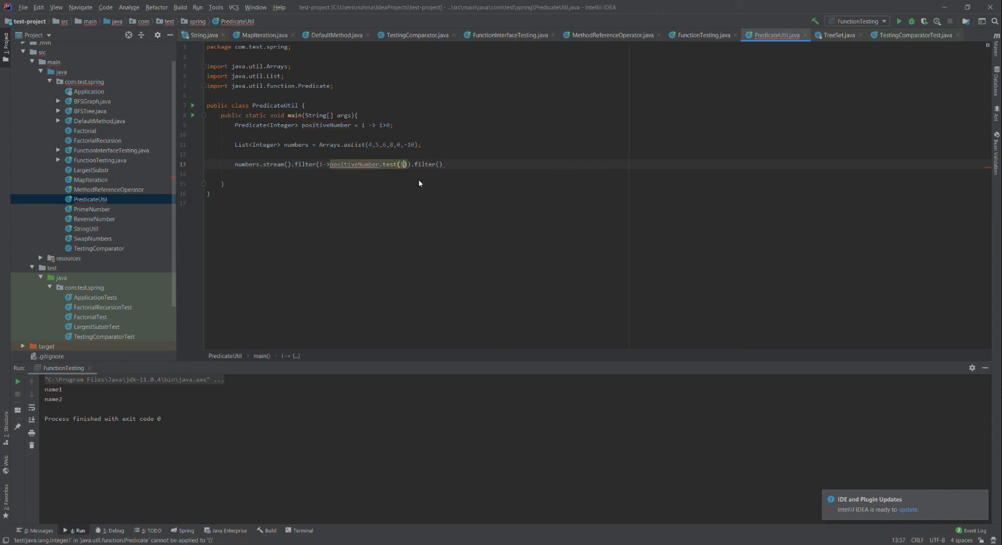
Replace the extra .filter() call with an empty .forEach().
{"action": "left_click", "coordinate": [444, 164]}
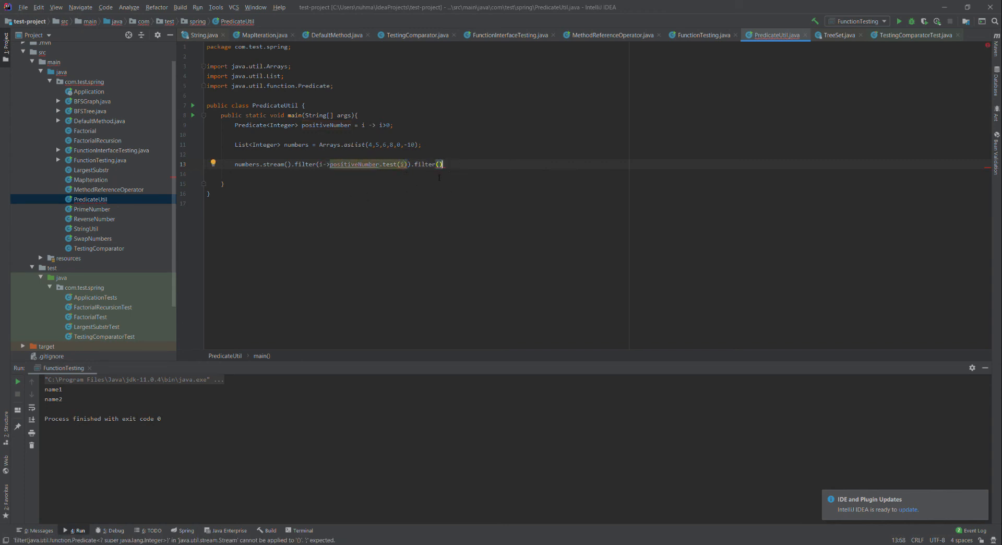
{"action": "double_click", "coordinate": [424, 164]}
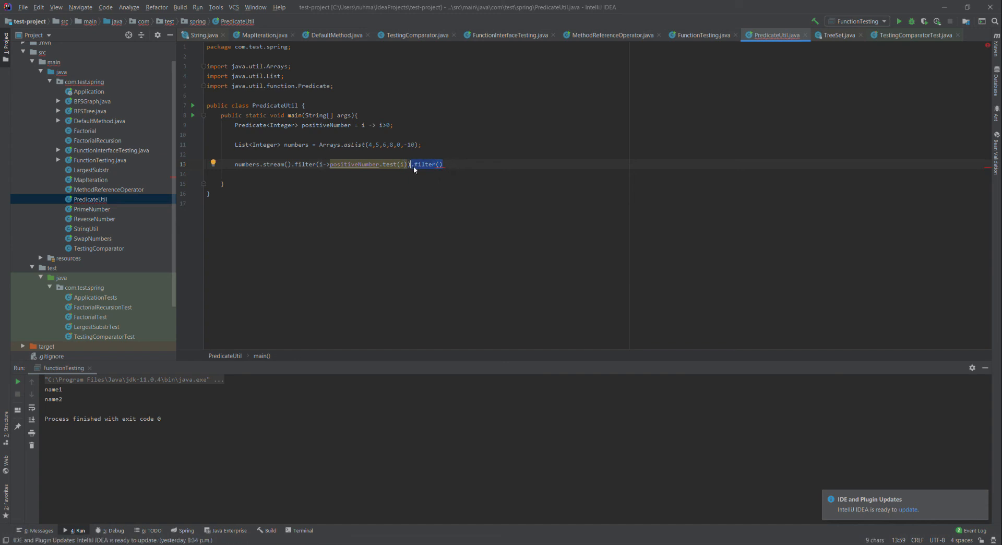
{"action": "type", "text": ".forEach"}
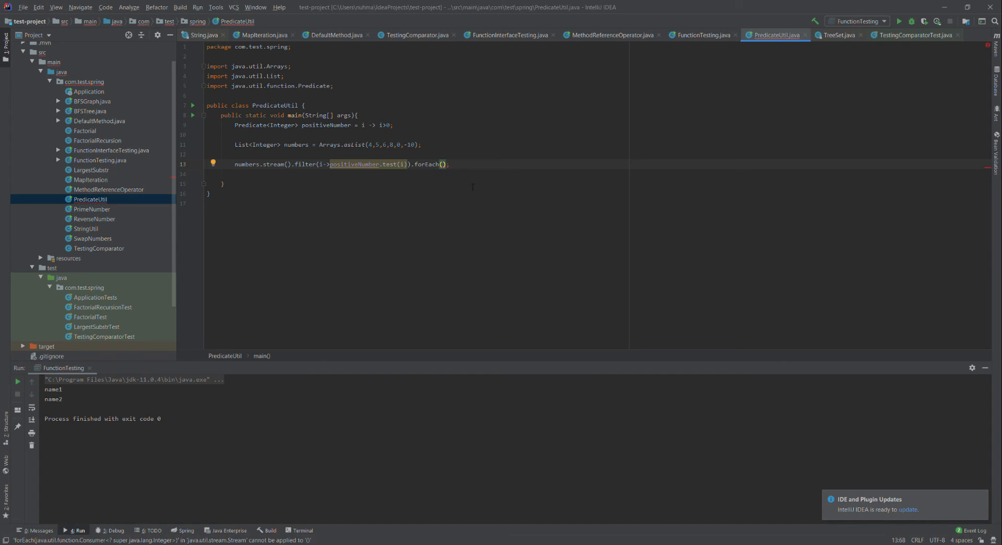
Pass System.out::println to forEach and run PredicateUtil.
{"action": "type", "text": "System.out::println"}
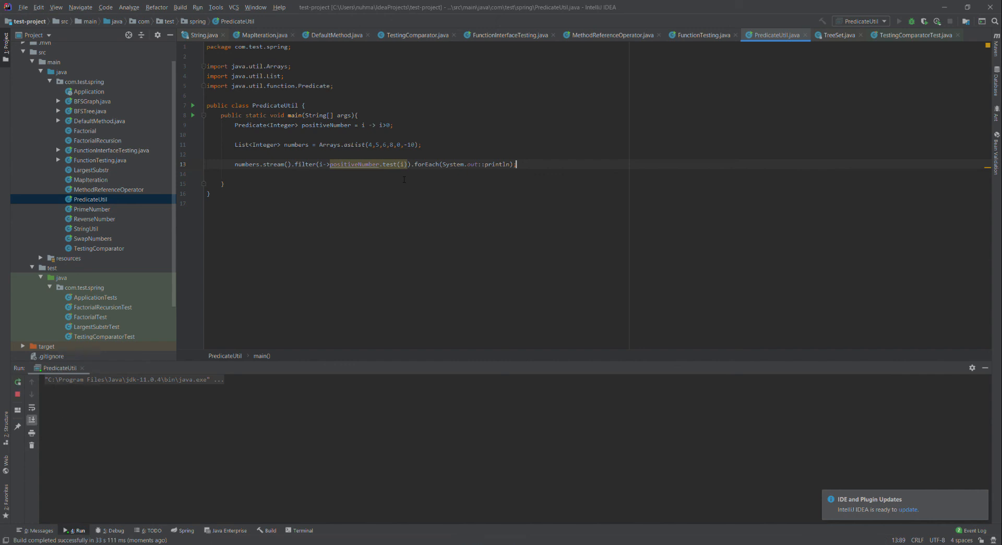
Change the filter lambda i->positiveNumber.test(i) to the positiveNumber::test method reference.
{"action": "left_click", "coordinate": [18, 381]}
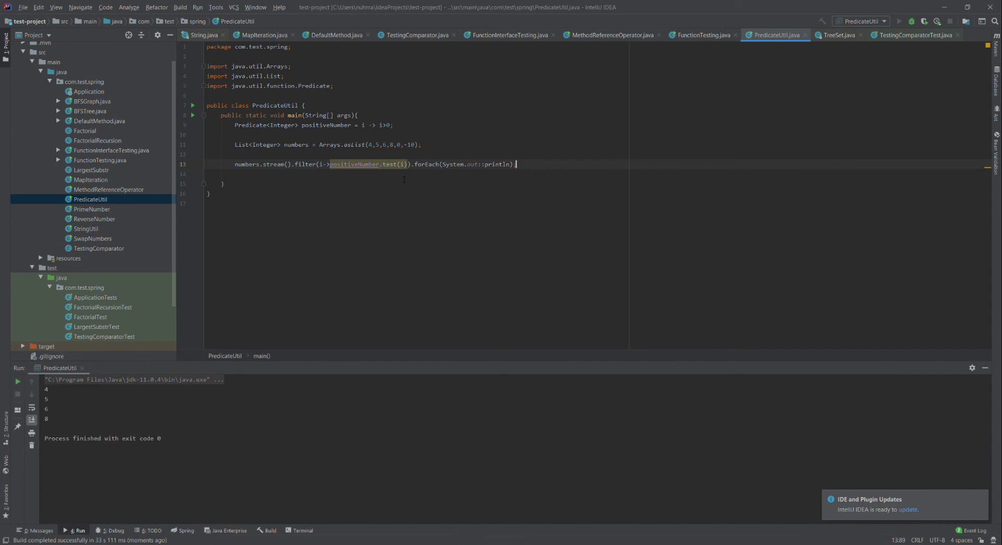
{"action": "left_click", "coordinate": [328, 164]}
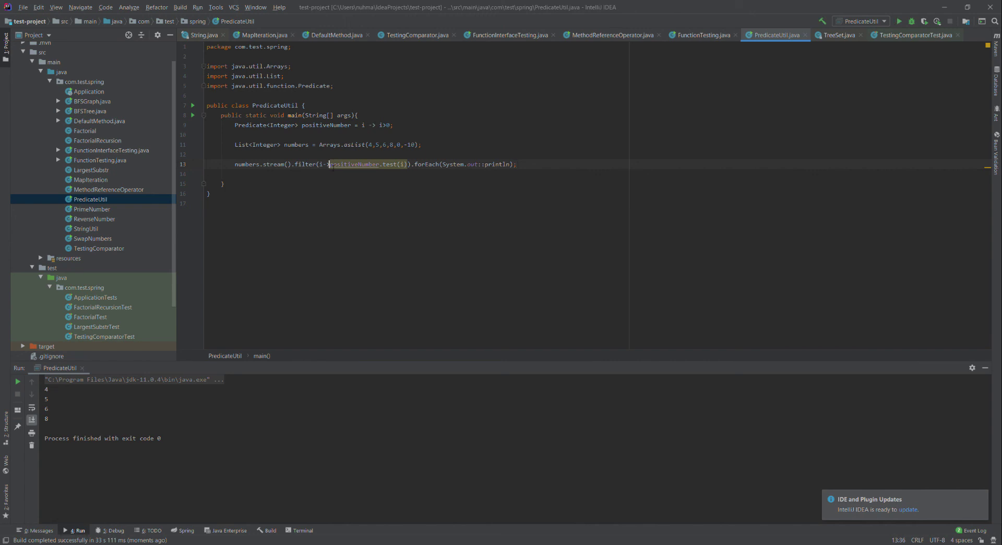
{"action": "left_click", "coordinate": [328, 164]}
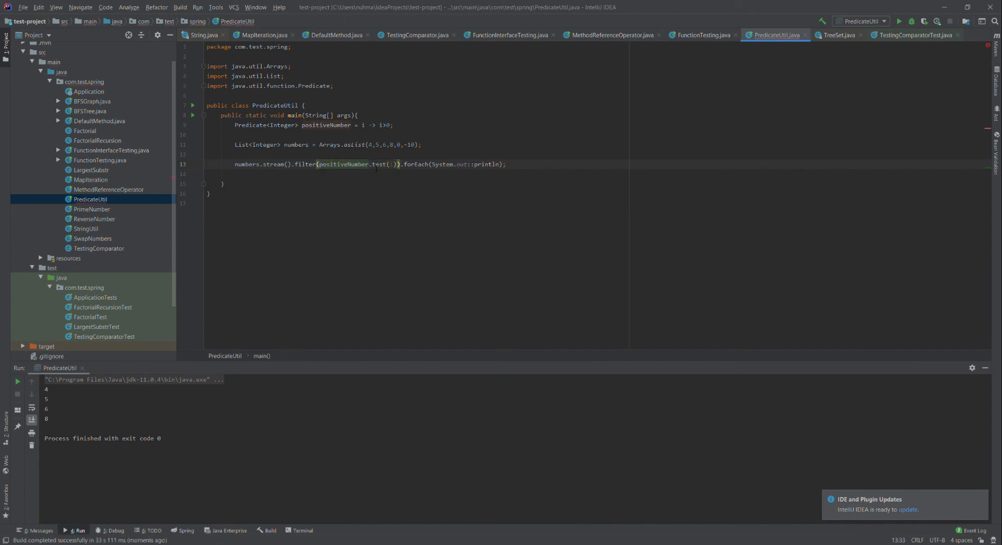
{"action": "left_click", "coordinate": [370, 164]}
{"action": "type", "text": "::"}
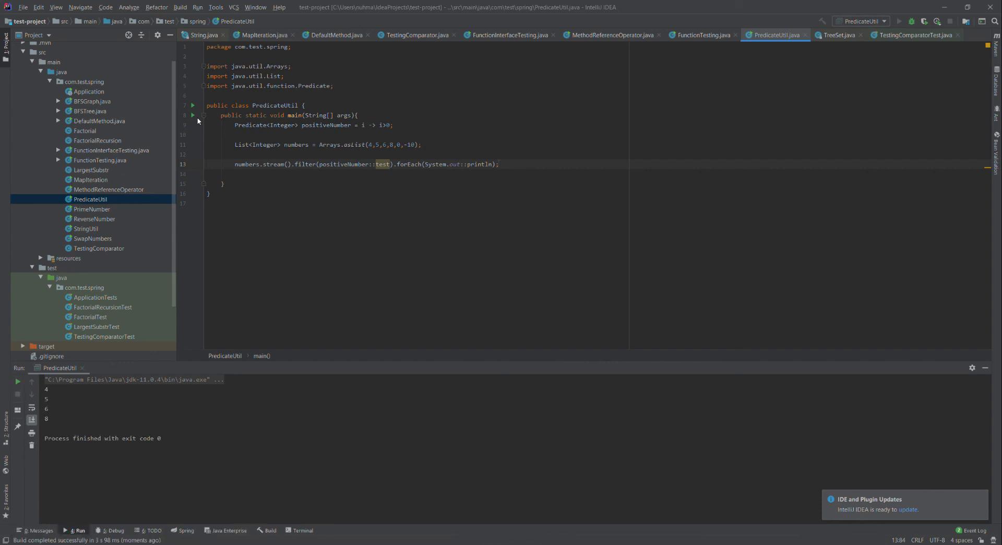
{"action": "double_click", "coordinate": [344, 164]}
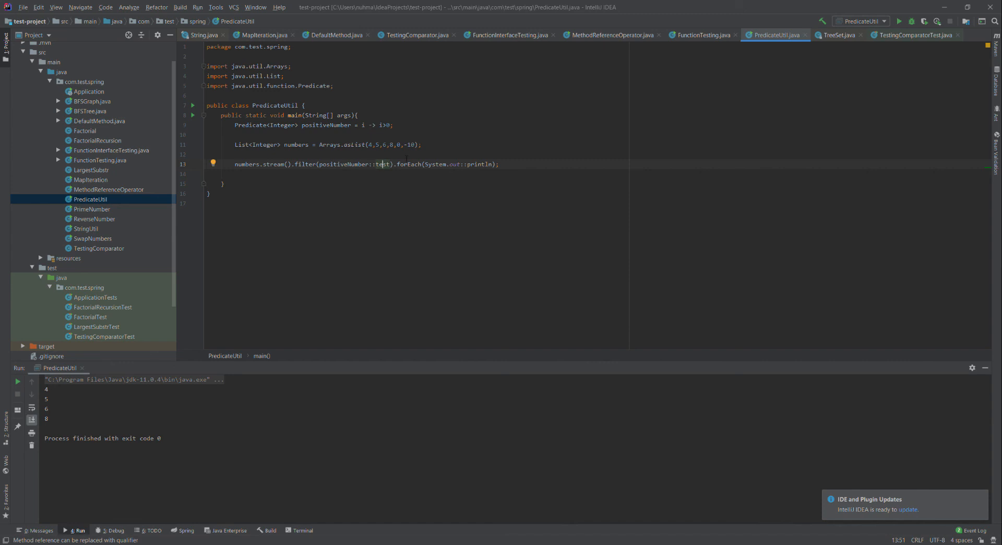
{"action": "left_click", "coordinate": [213, 164]}
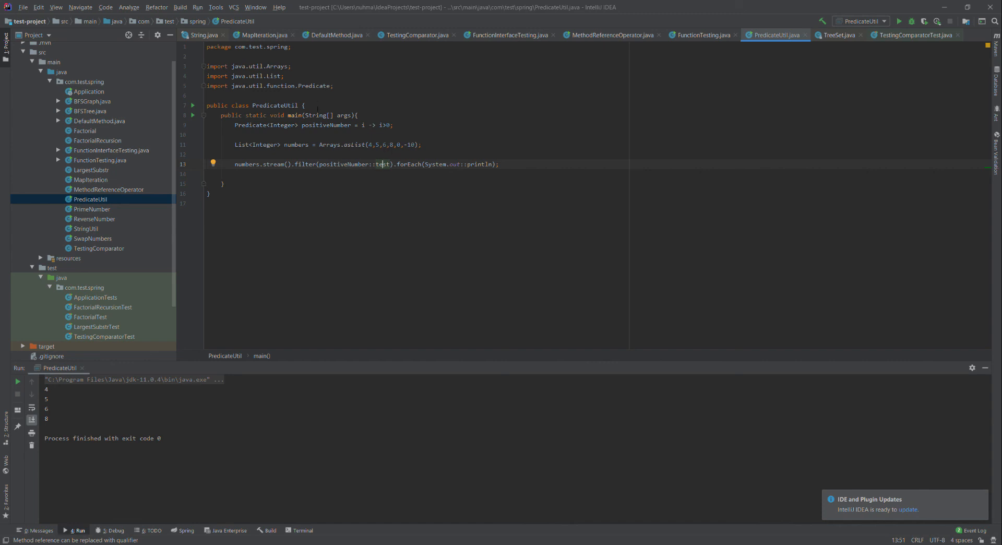
{"action": "mouse_move", "coordinate": [527, 149]}
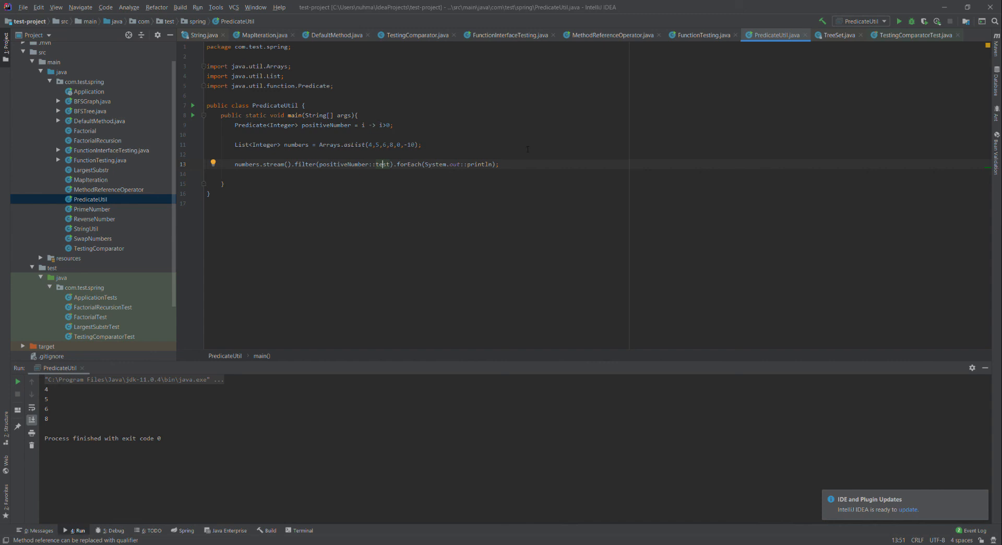
{"action": "mouse_move", "coordinate": [953, 86]}
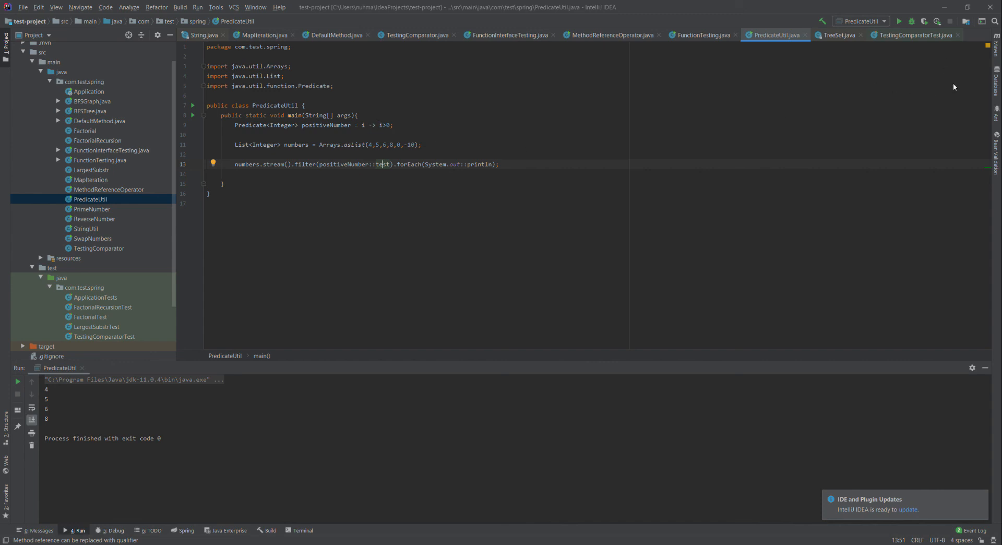